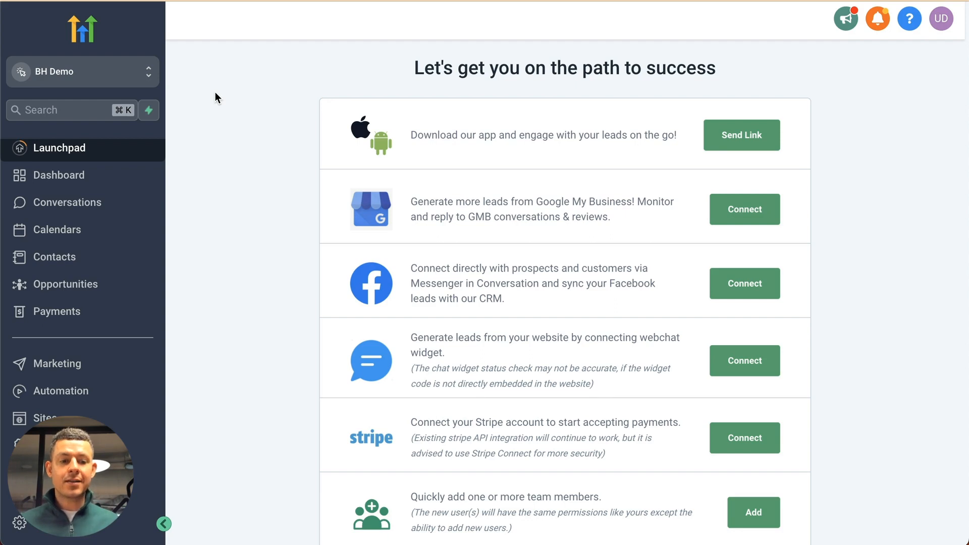
mouse_move(187, 108)
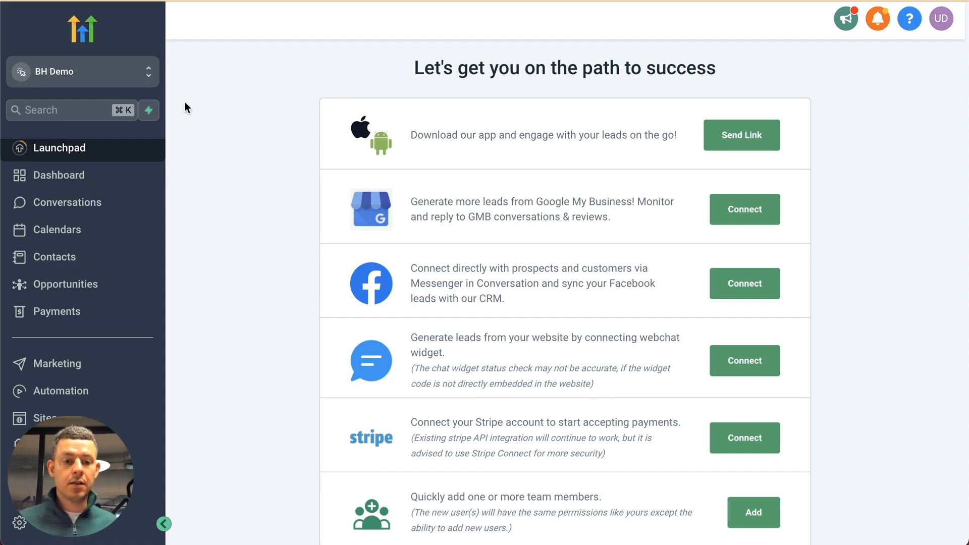
mouse_move(286, 303)
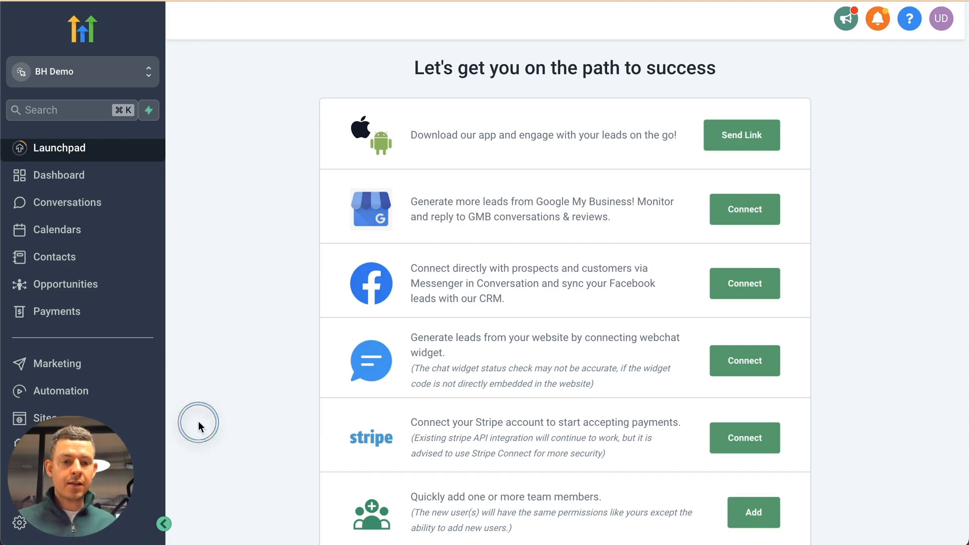
- Go to Sites and switch from Funnels to the Websites list
click(39, 418)
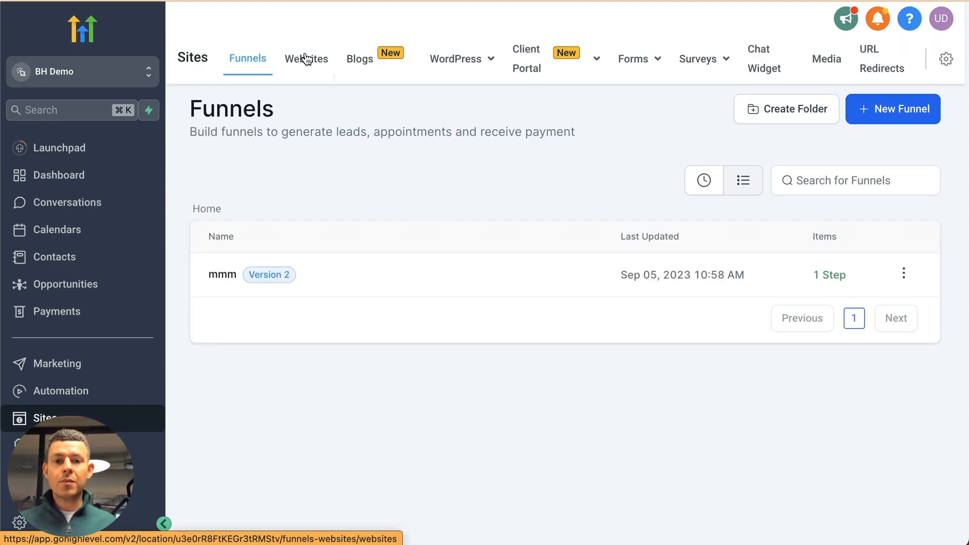
mouse_move(338, 145)
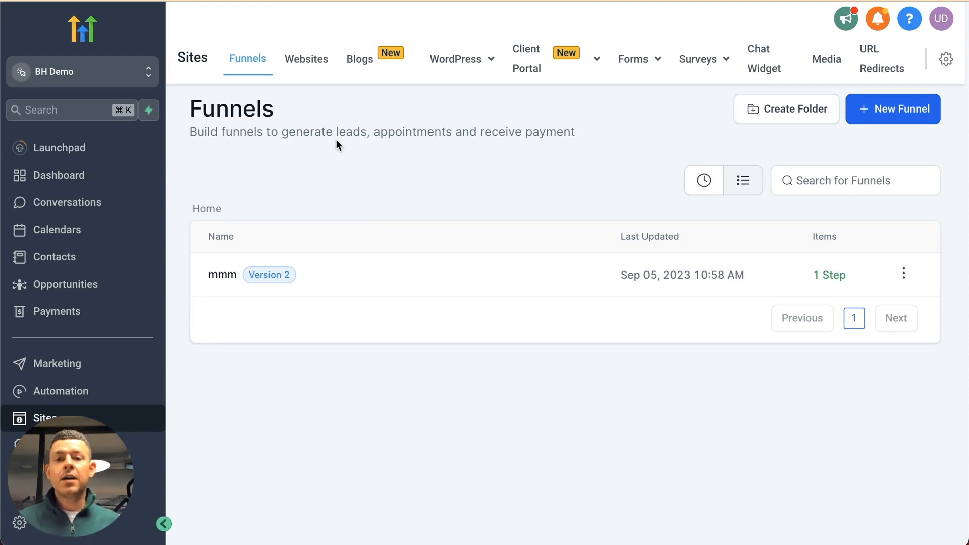
mouse_move(302, 26)
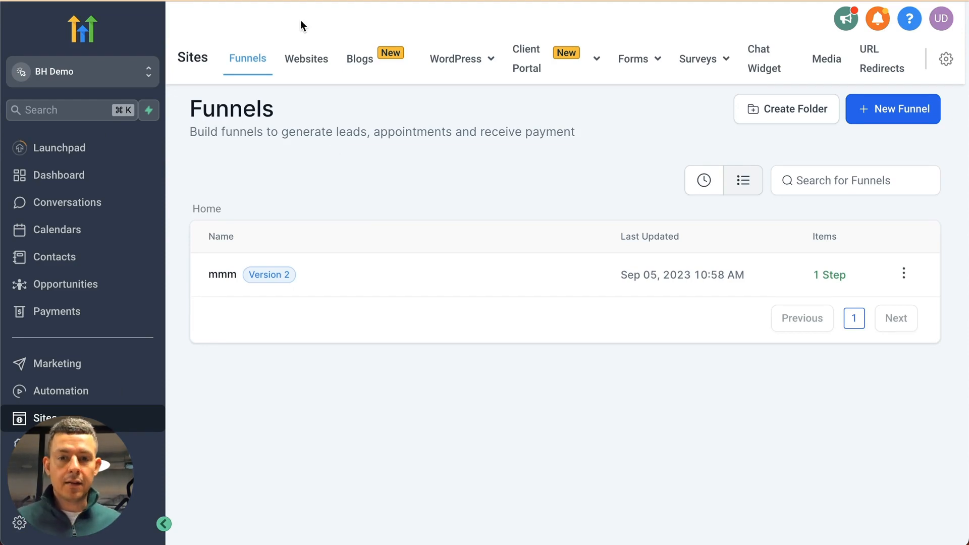
click(306, 58)
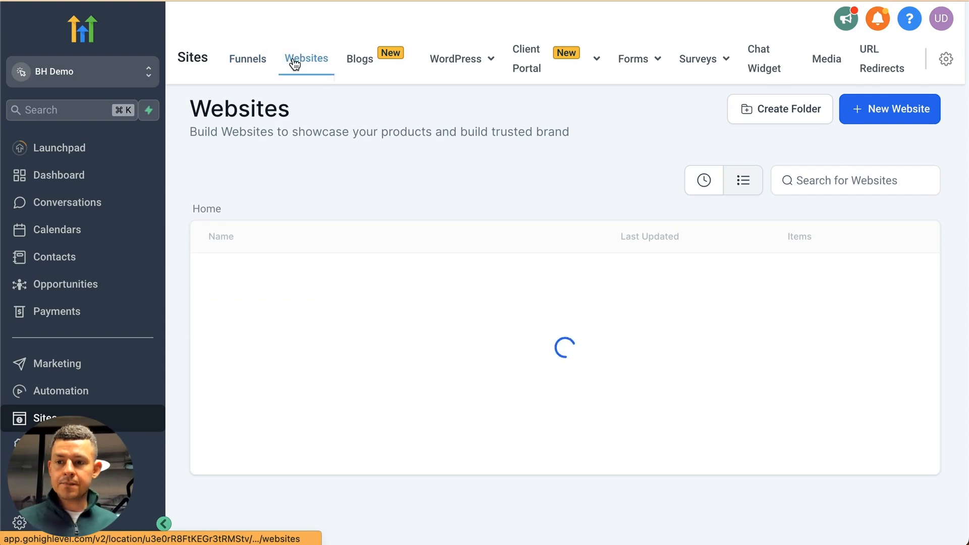
- Create a new website from the Radiant Smiles dental template
click(889, 109)
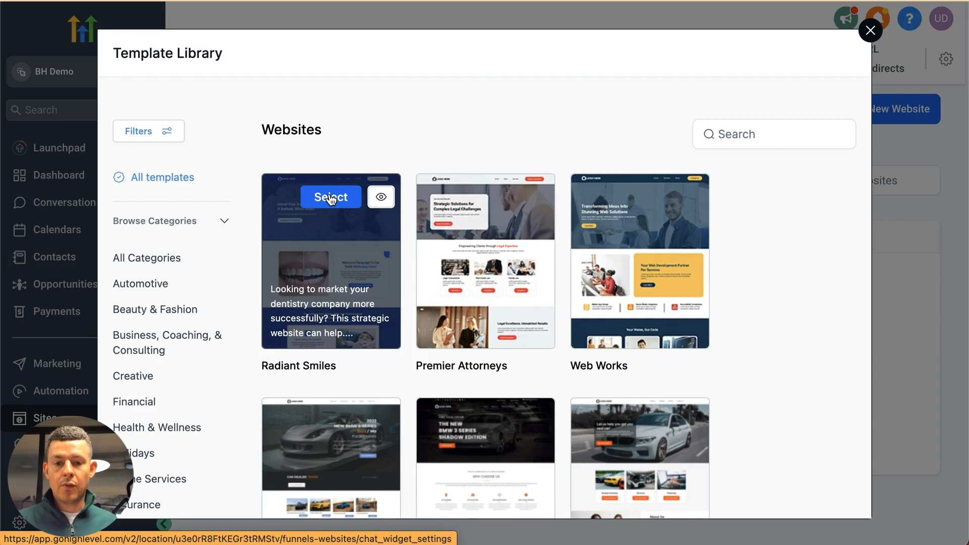
click(330, 196)
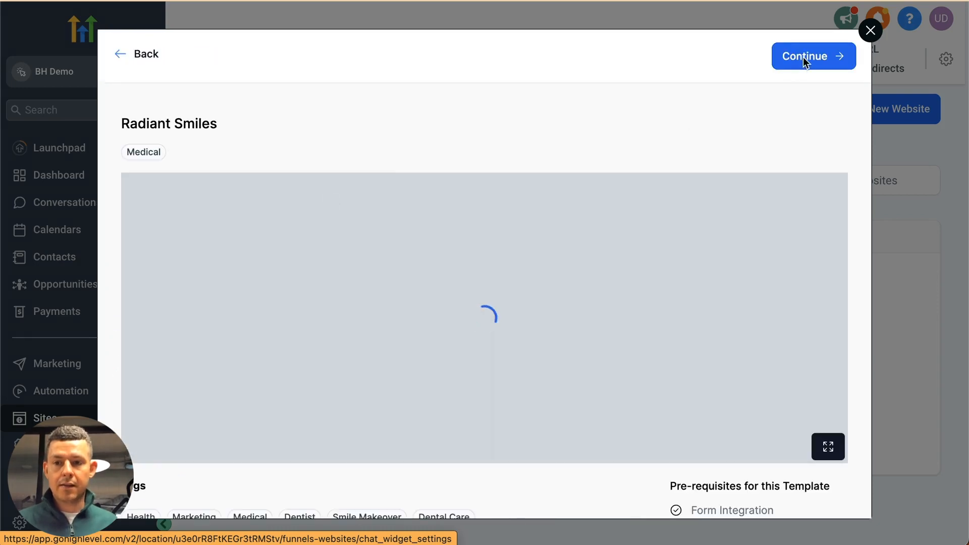
click(813, 56)
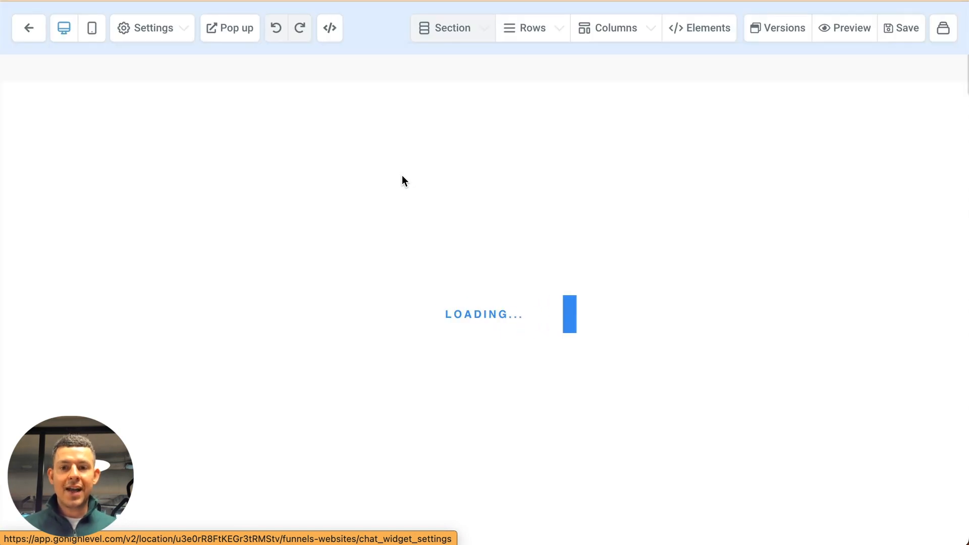
mouse_move(640, 279)
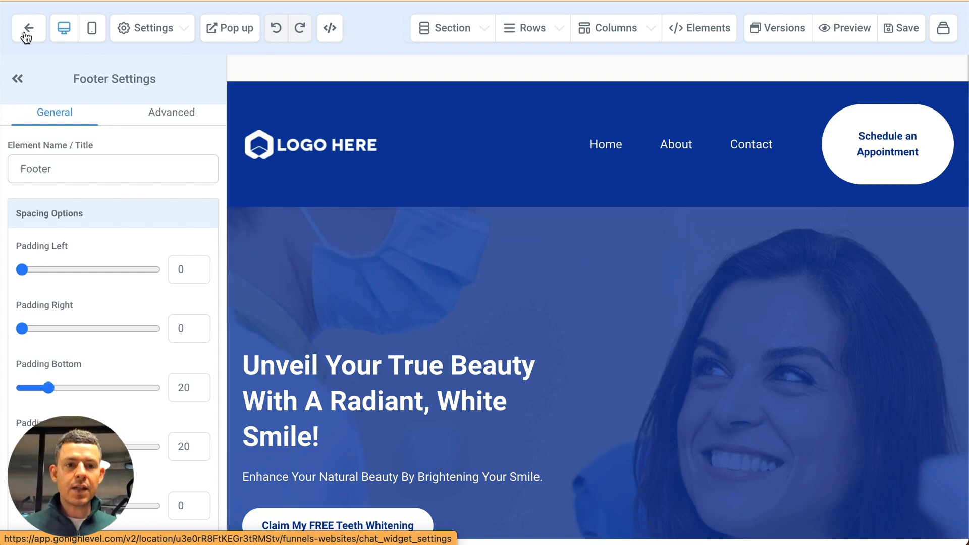
- Clone the Empty Inner page into the Radiant Smiles website
click(27, 28)
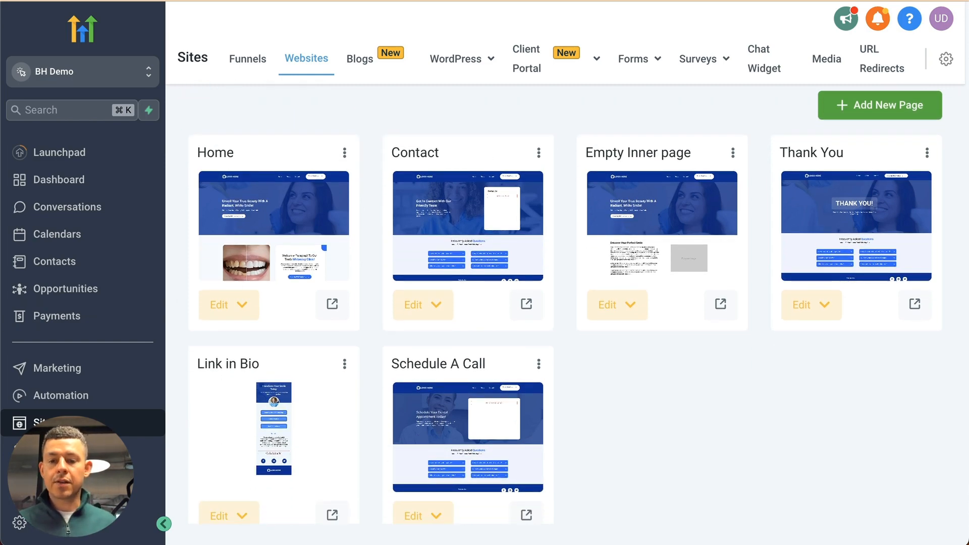
mouse_move(646, 141)
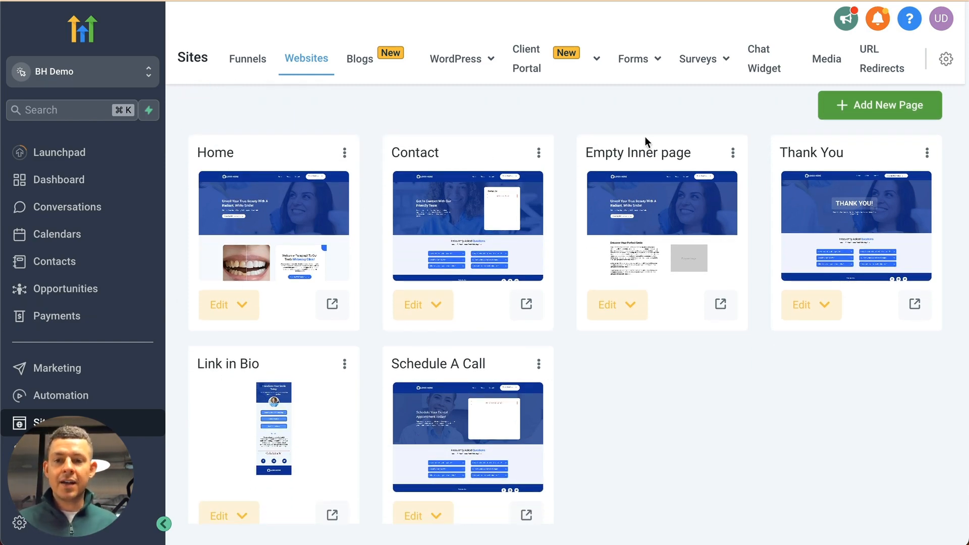
mouse_move(638, 156)
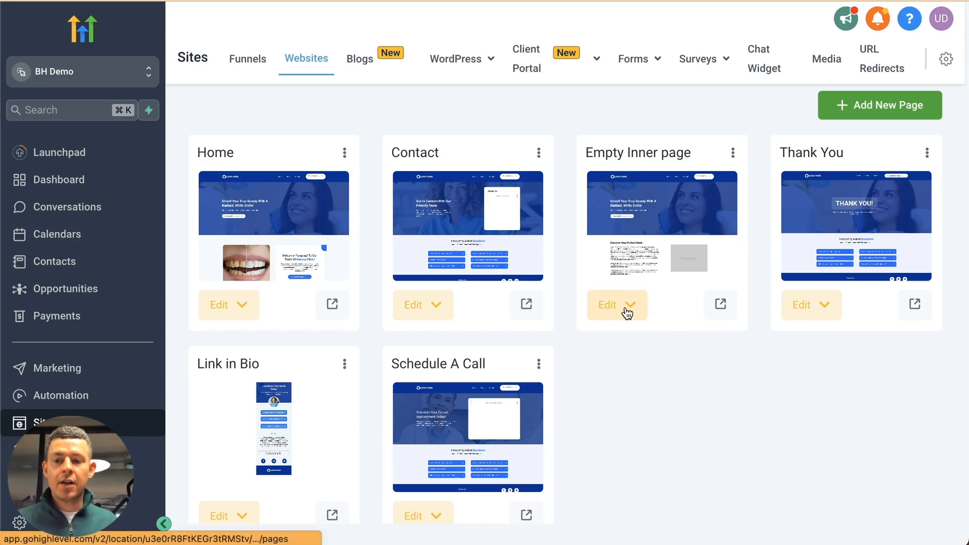
mouse_move(720, 160)
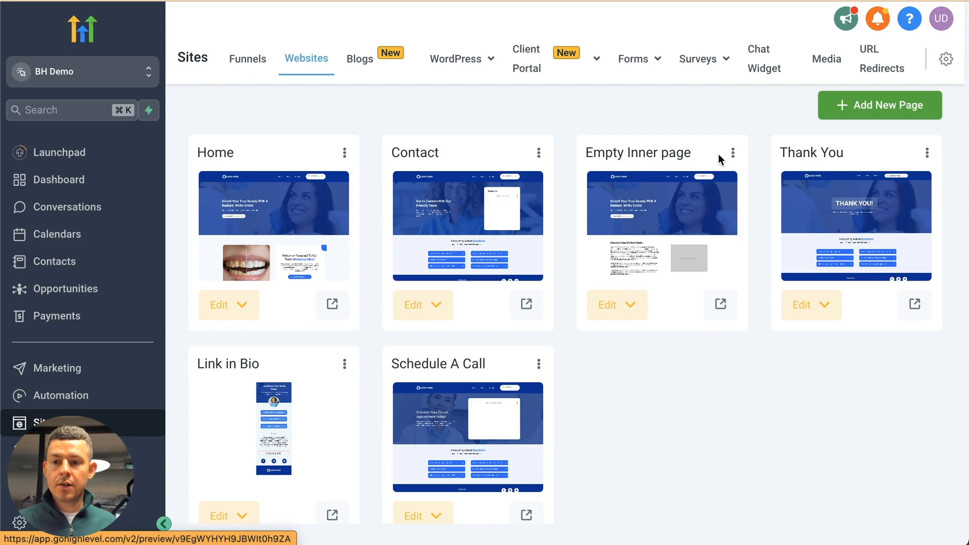
click(661, 204)
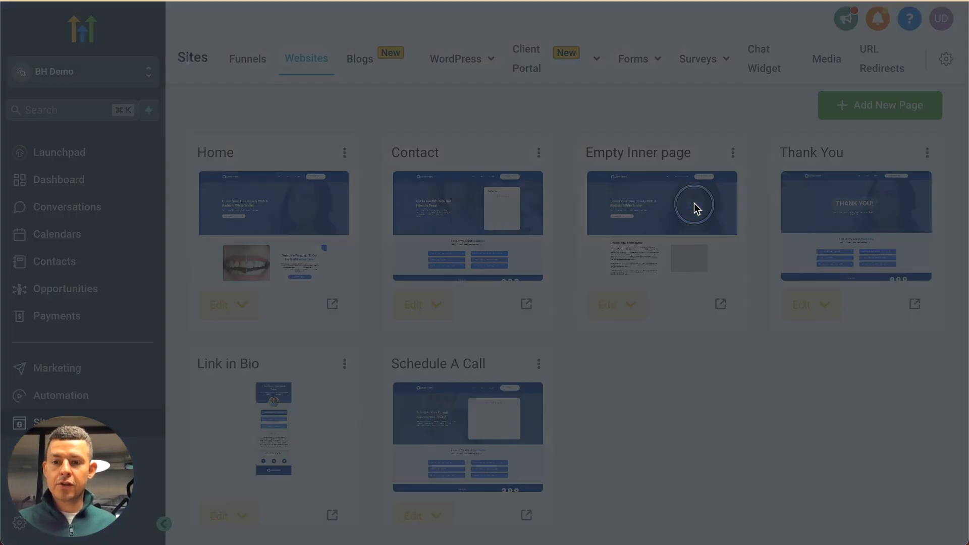
click(732, 152)
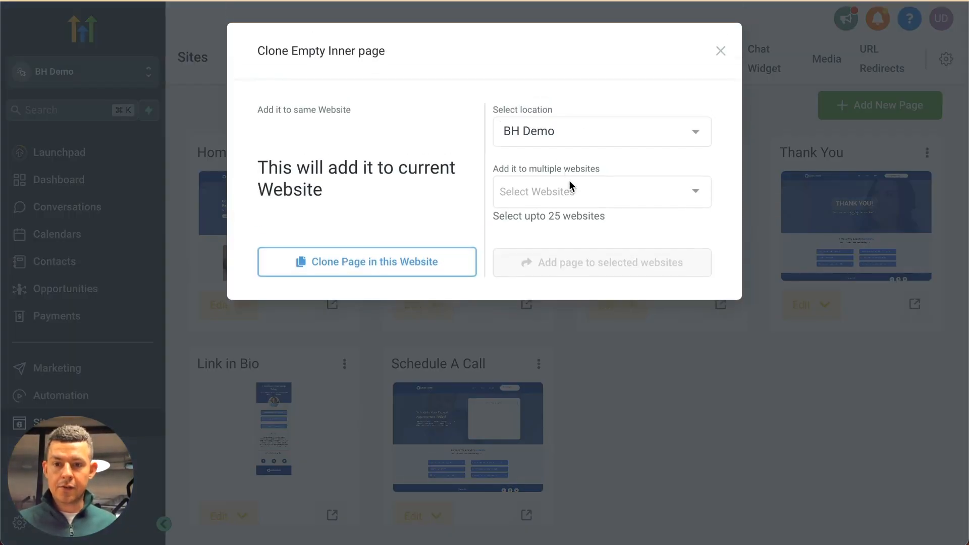
click(599, 191)
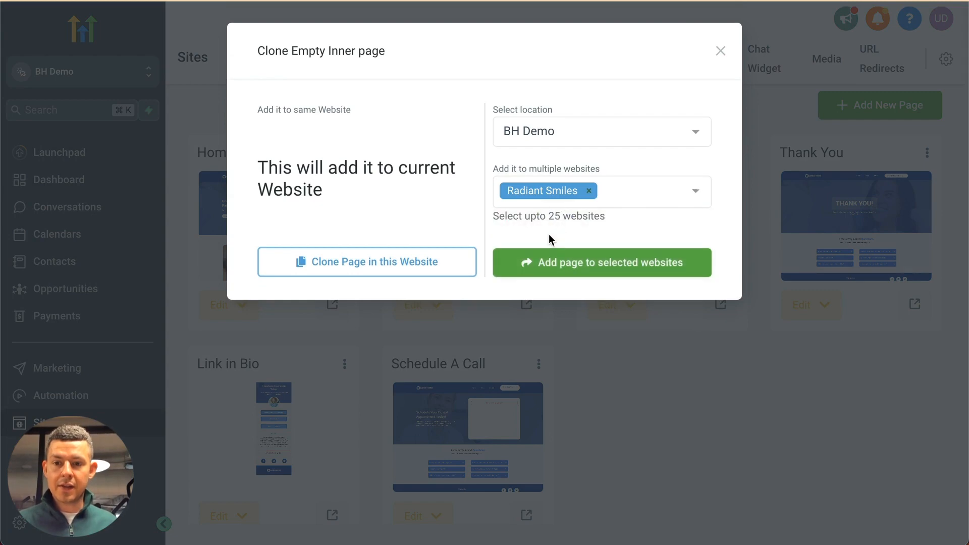
mouse_move(587, 270)
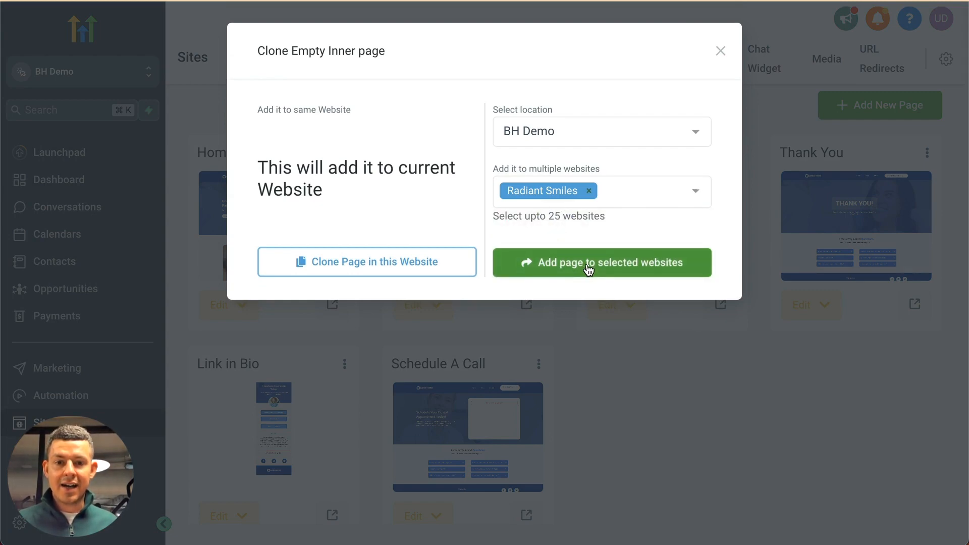
click(600, 262)
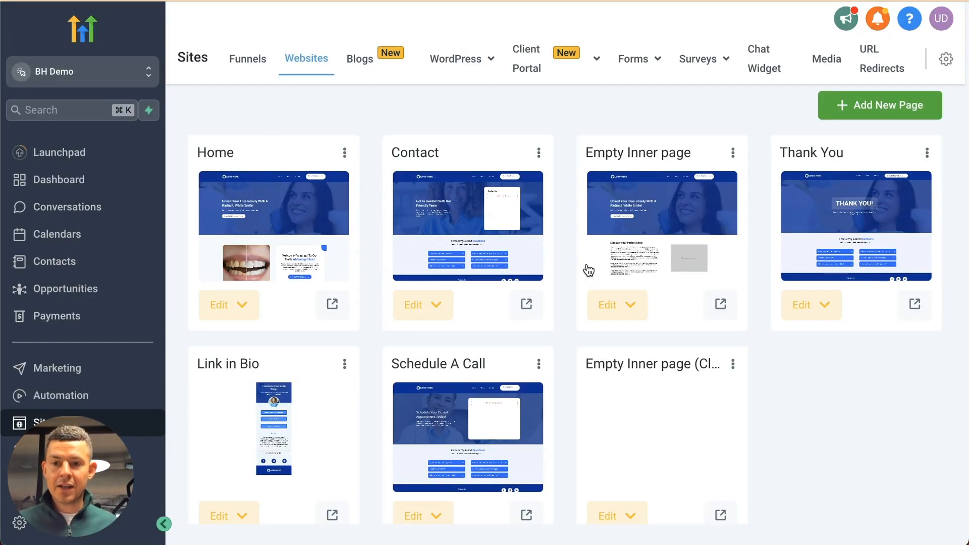
- Rename the copied page to Blog with the path /blog
click(733, 364)
text(Blog)
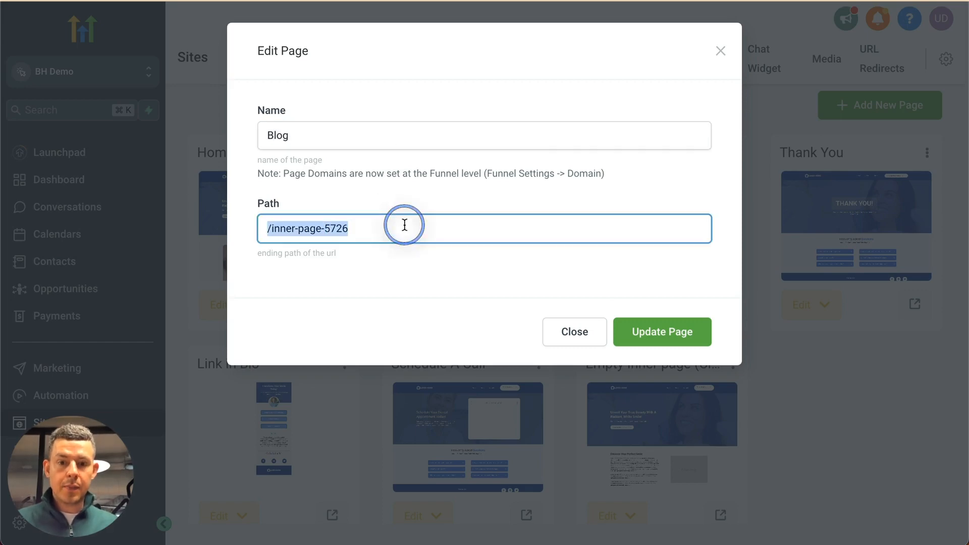
text(/blog)
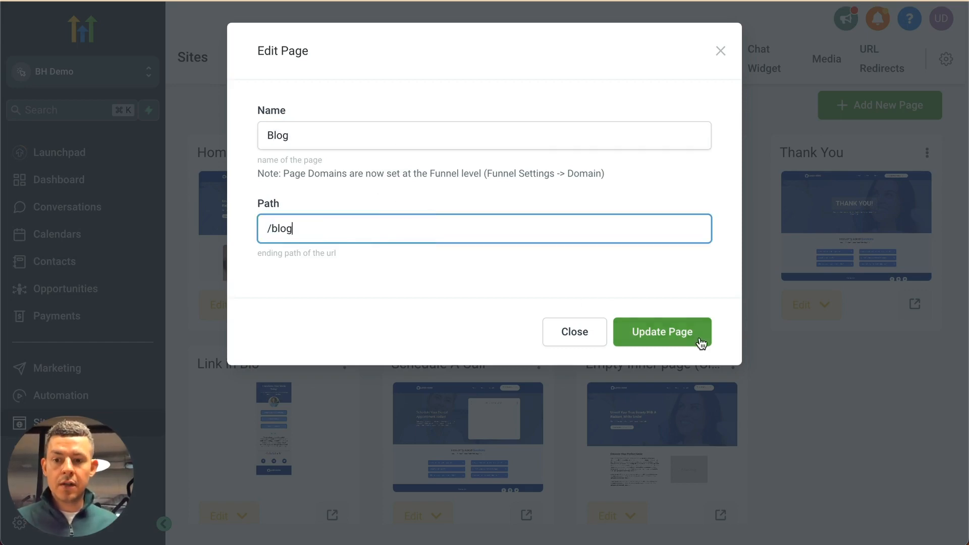
click(661, 331)
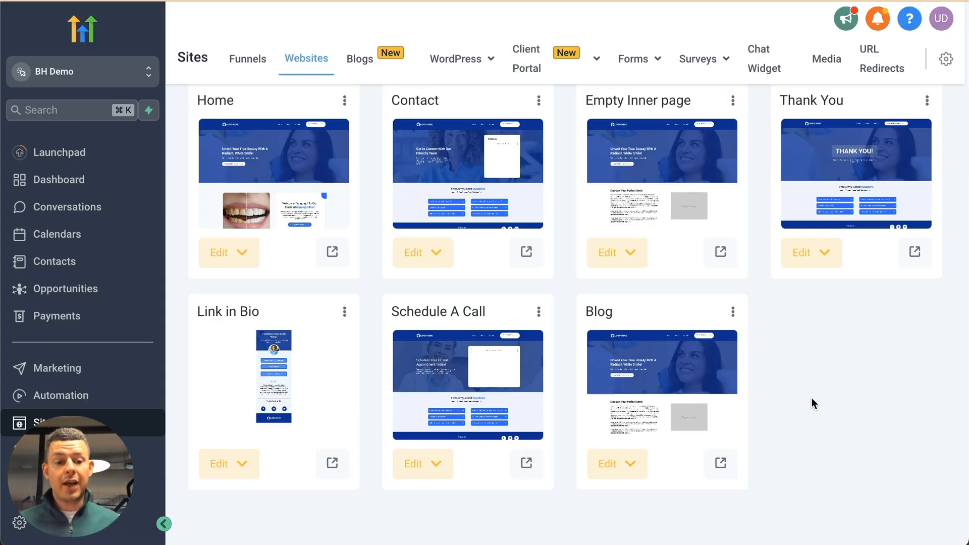
mouse_move(870, 424)
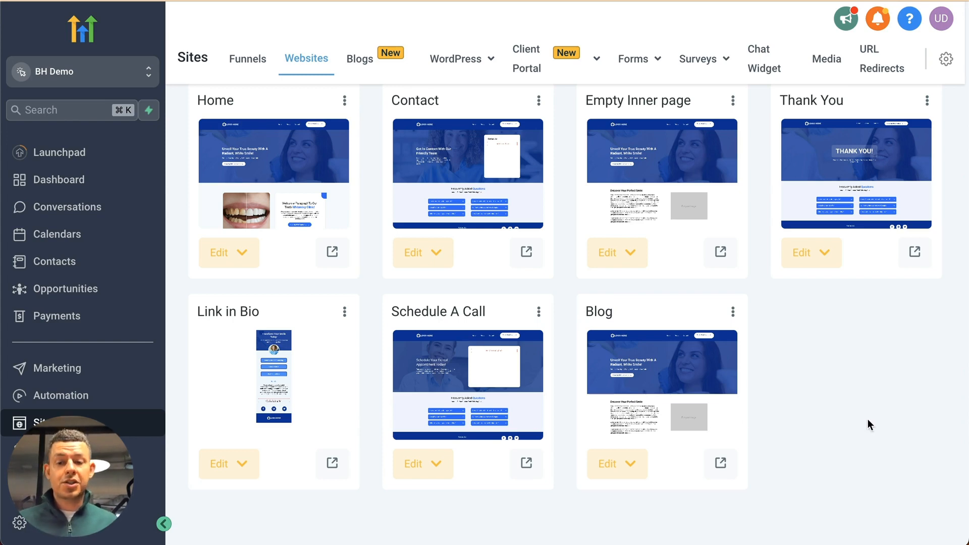
- Open the Blog page in the builder and delete its placeholder image and text column
click(608, 464)
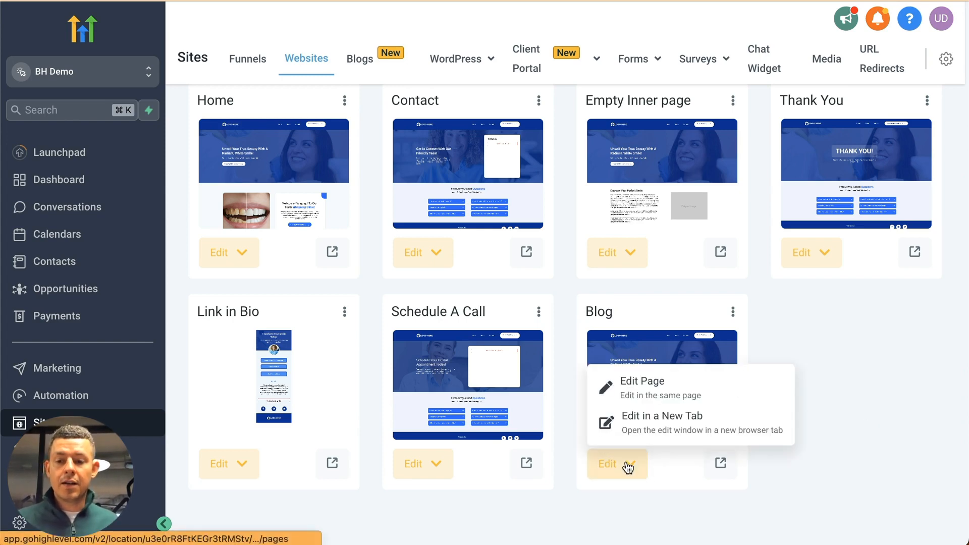
click(643, 382)
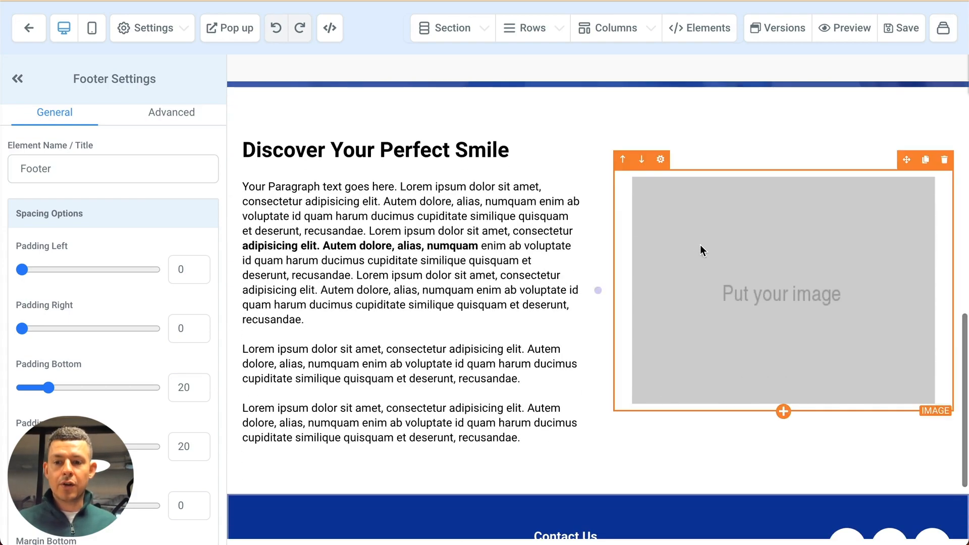
click(732, 243)
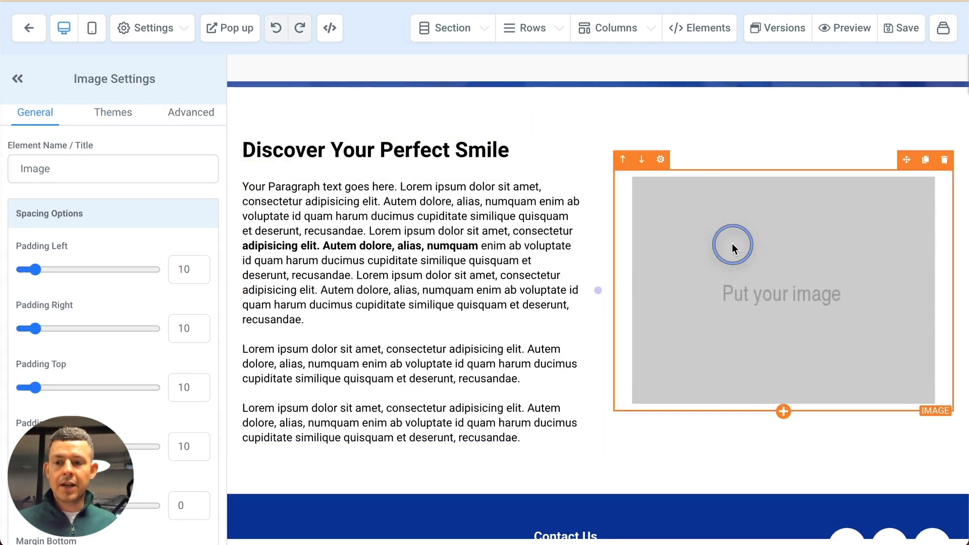
mouse_move(944, 172)
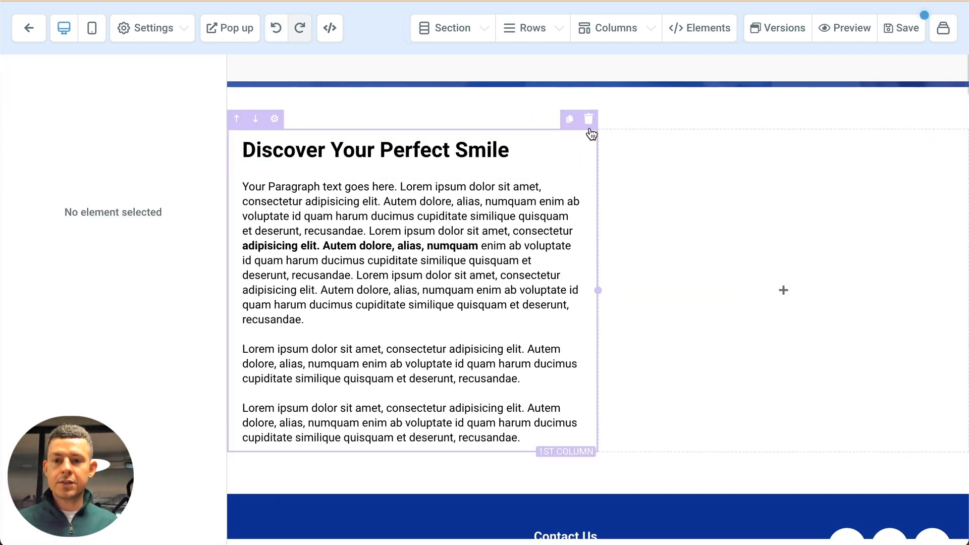
click(589, 119)
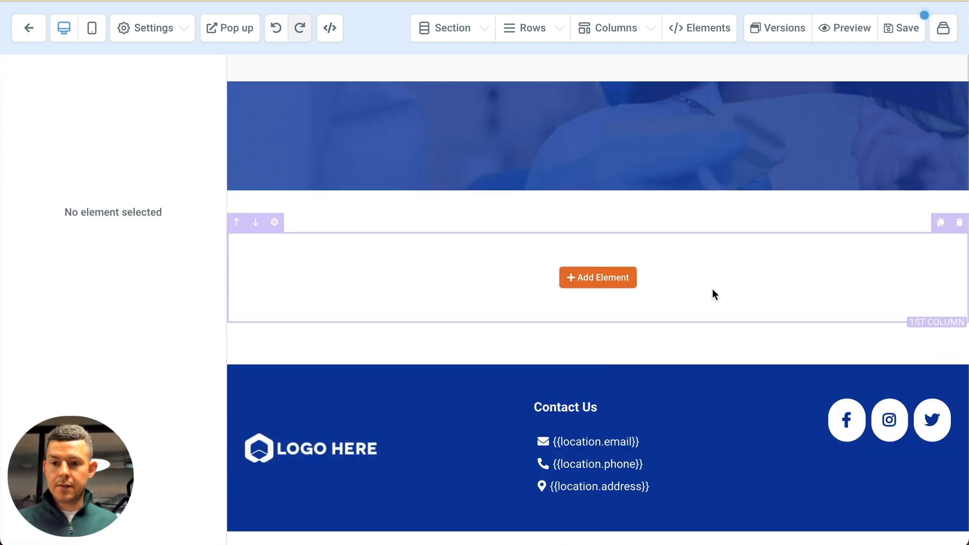
mouse_move(596, 277)
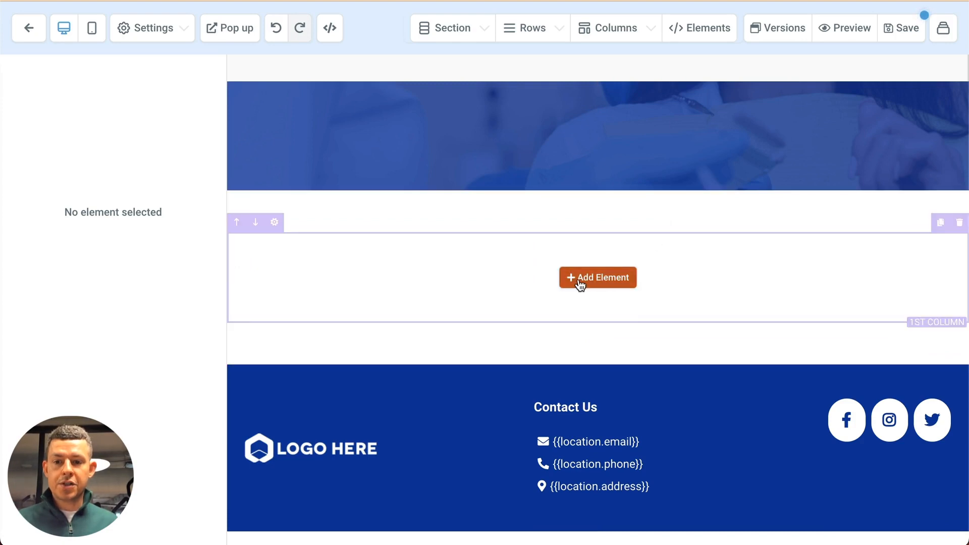
- Add a Custom JS/HTML element to the empty row and open its code editor
click(597, 277)
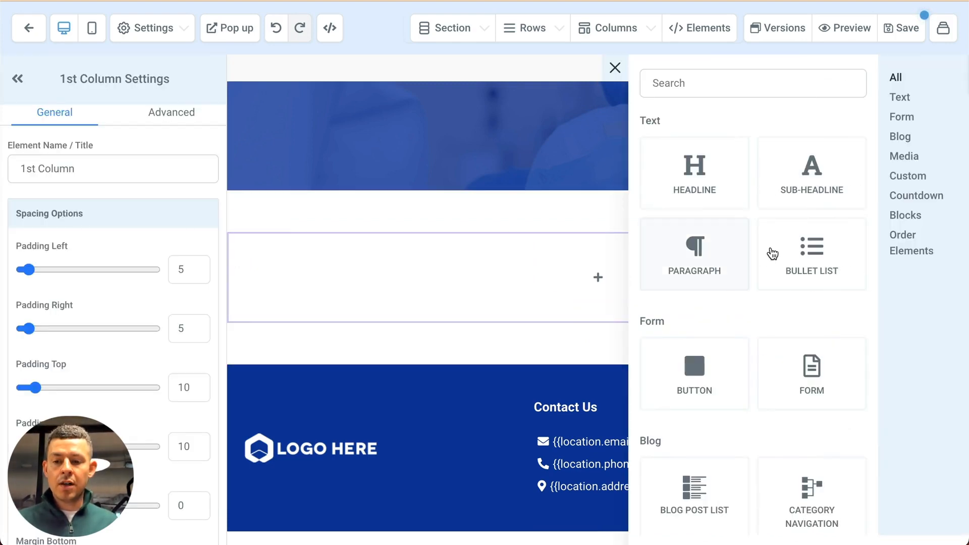
scroll(down, 3)
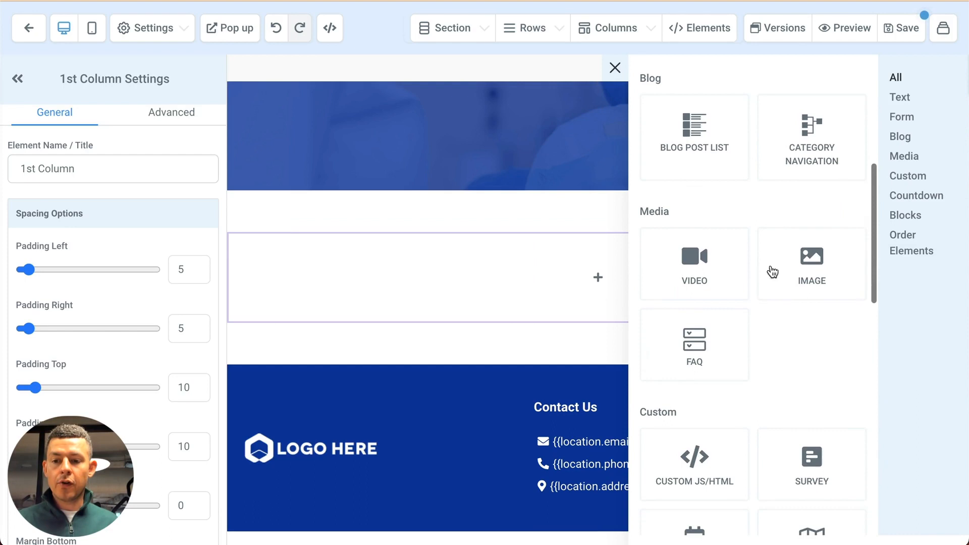
scroll(down, 3)
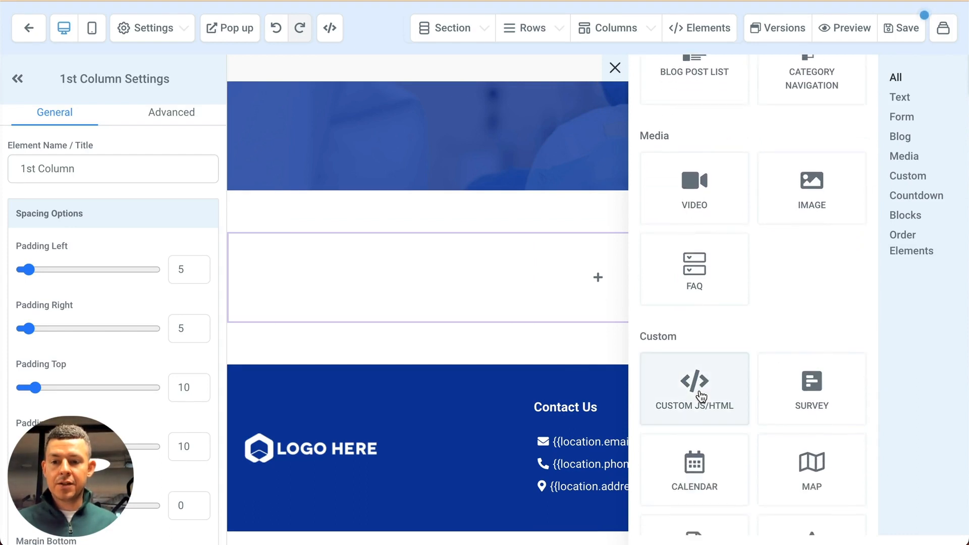
click(693, 382)
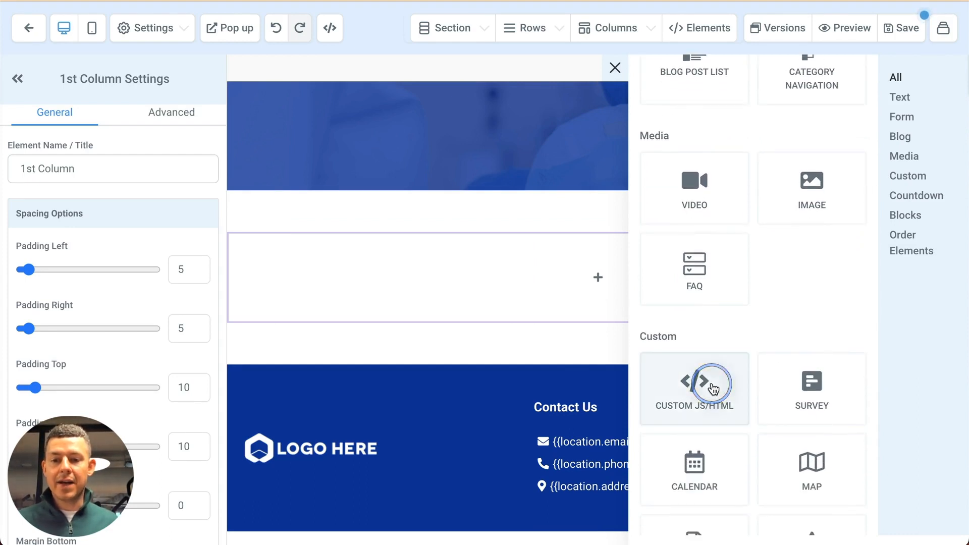
click(694, 388)
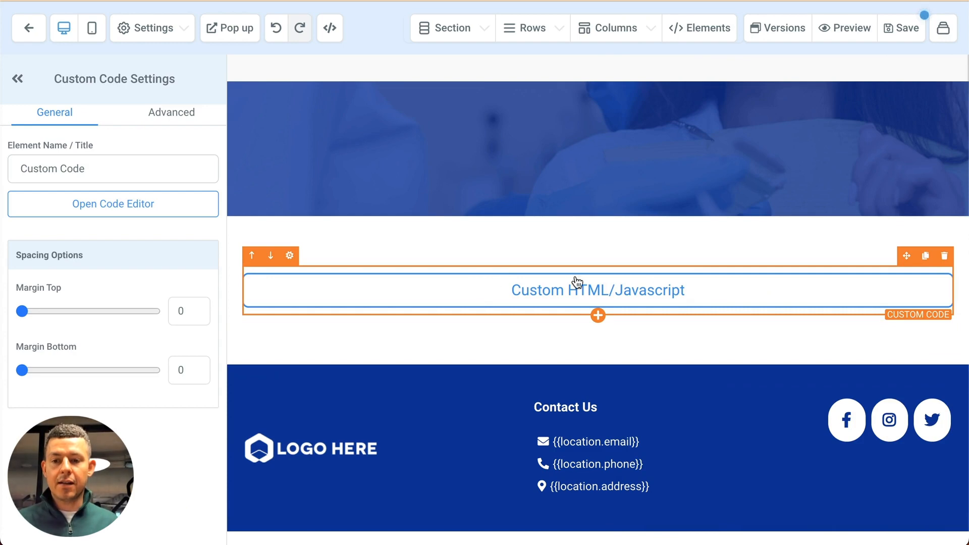
mouse_move(596, 299)
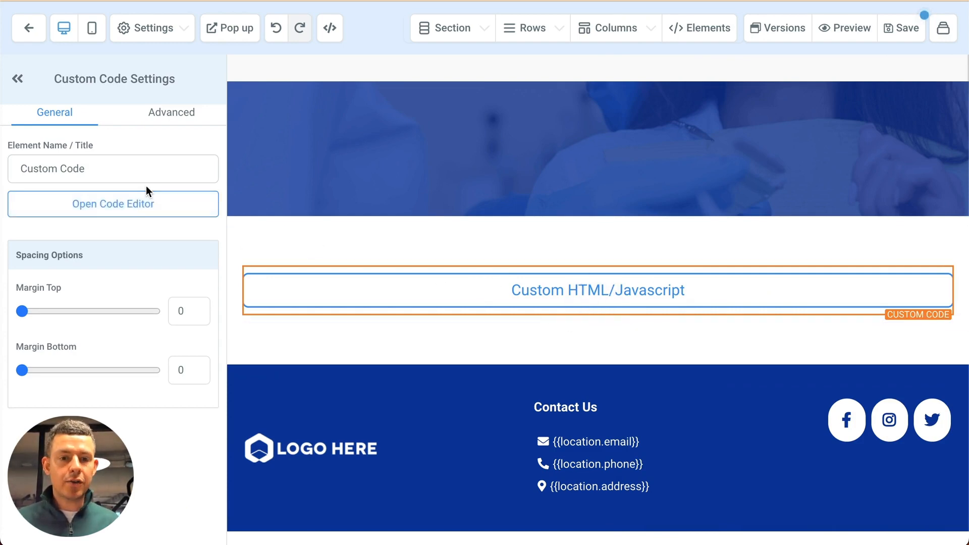
click(113, 204)
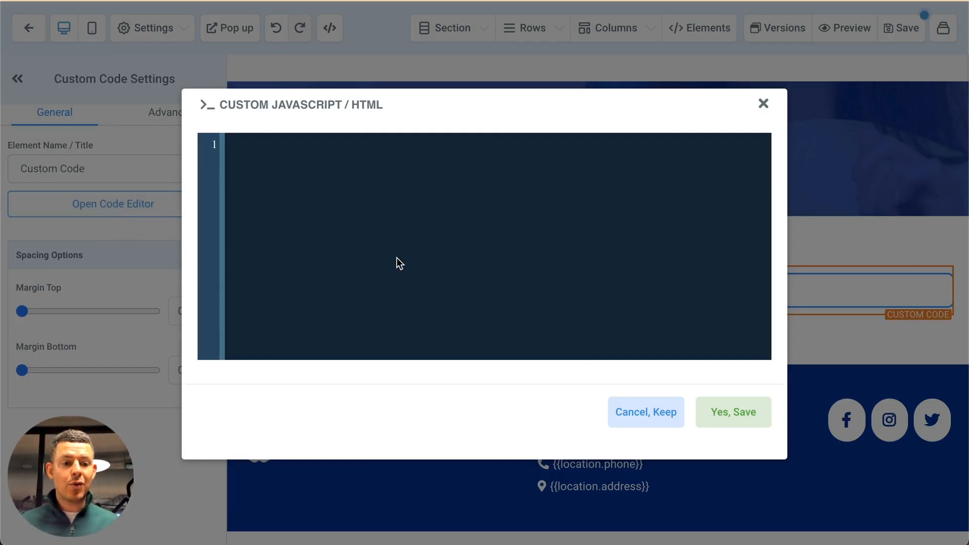
mouse_move(378, 239)
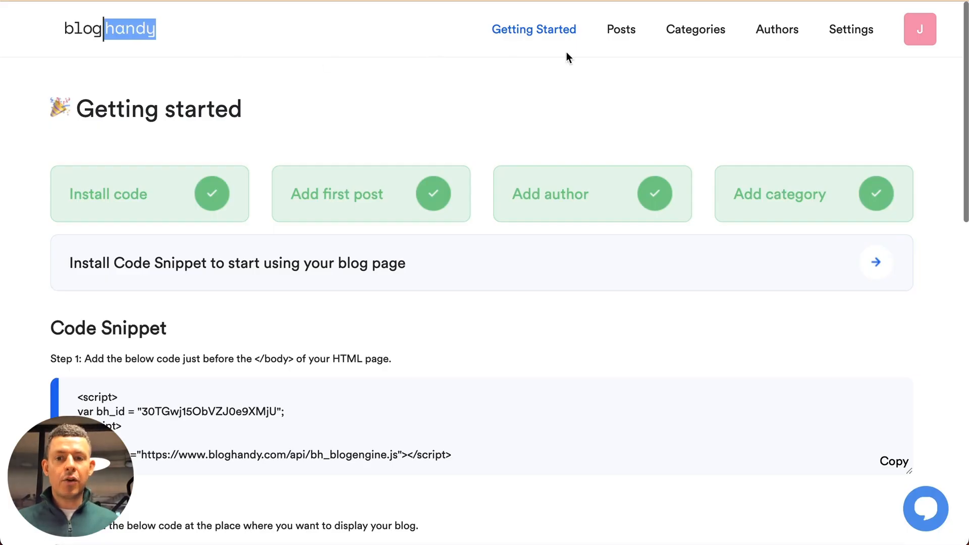
- Paste BlogHandy's install script and bh-posts display snippets into the code element and save
scroll(down, 3)
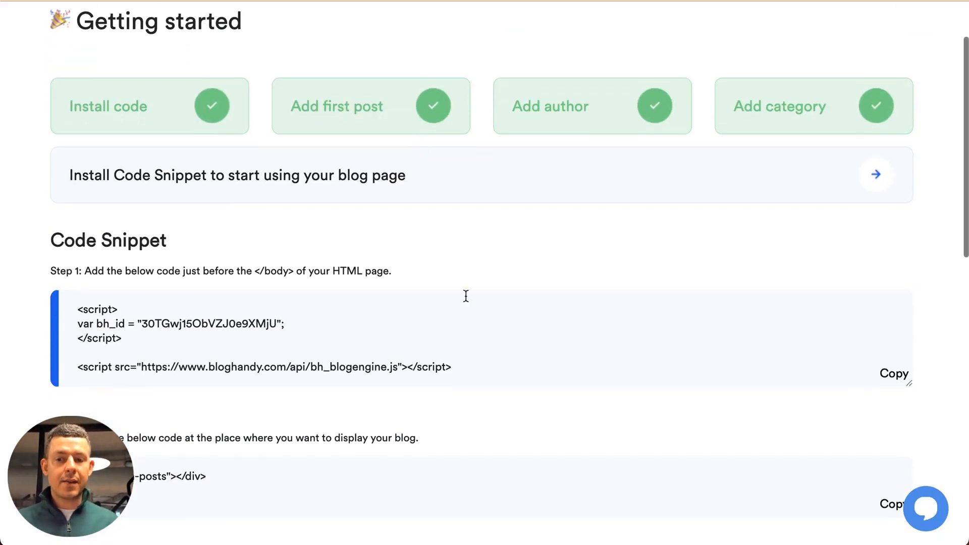
click(893, 374)
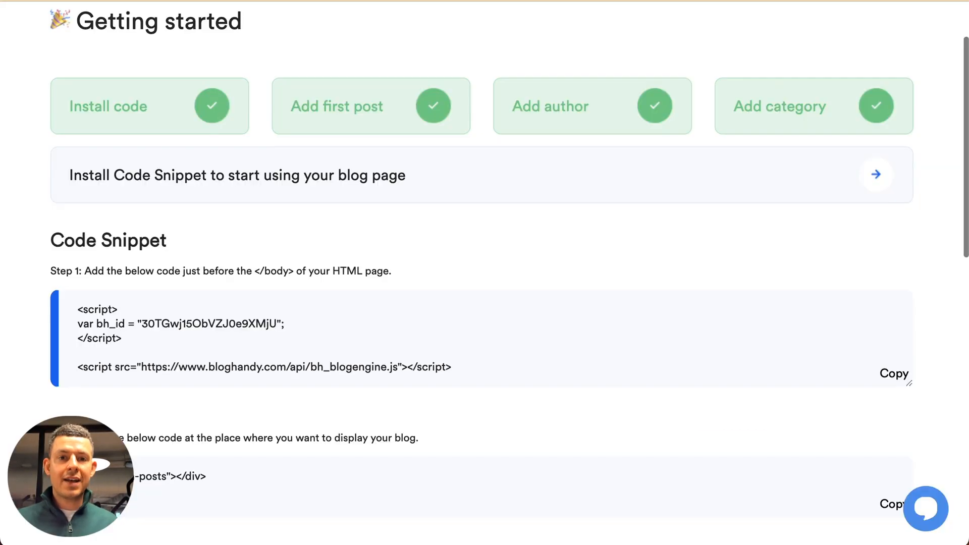
scroll(down, 3)
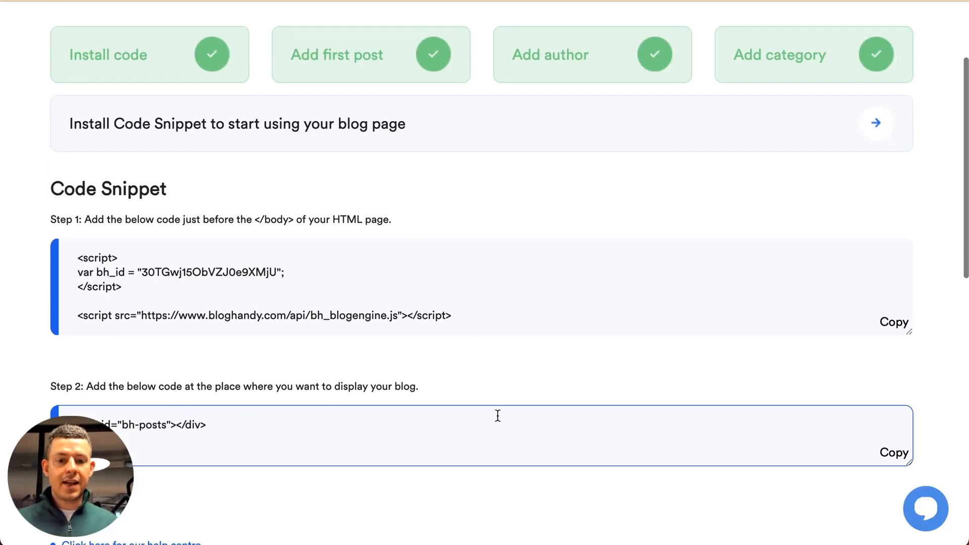
click(893, 452)
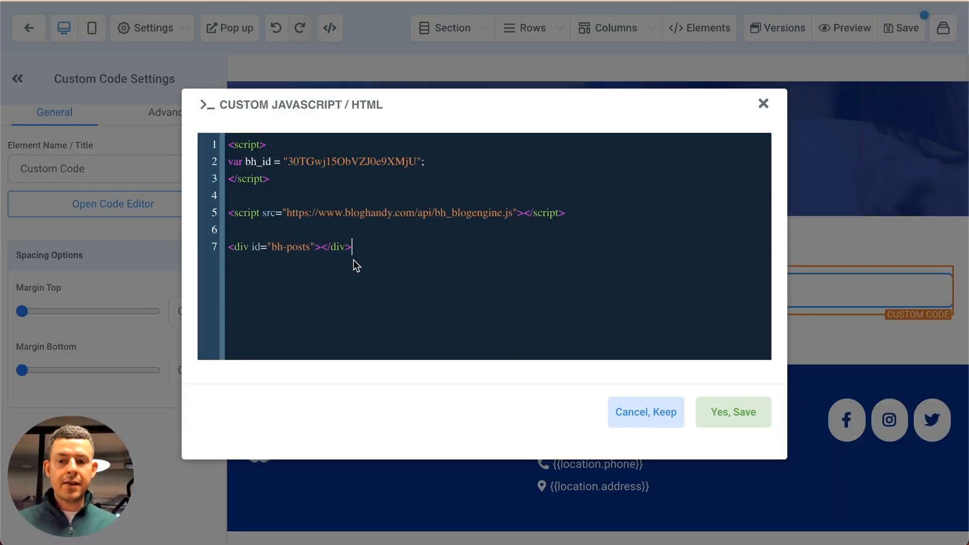
click(733, 412)
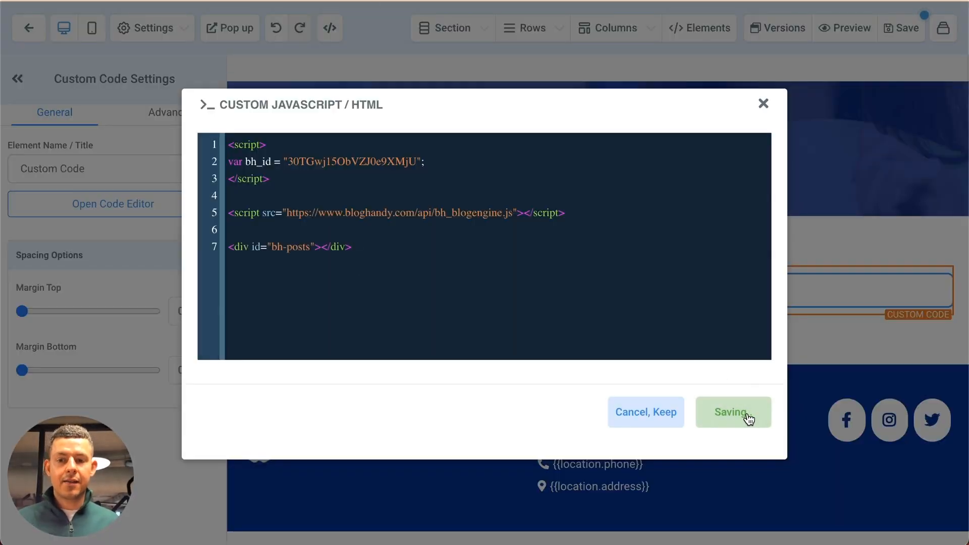
click(733, 413)
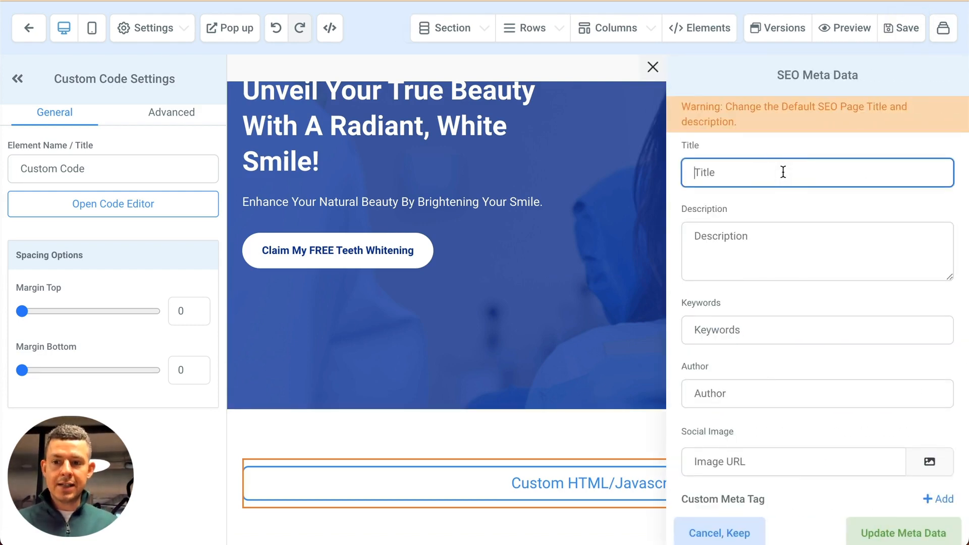
- Enter SEO title 'Blog' and description 'Our blog.', preview, then return to the editor
text(Blog)
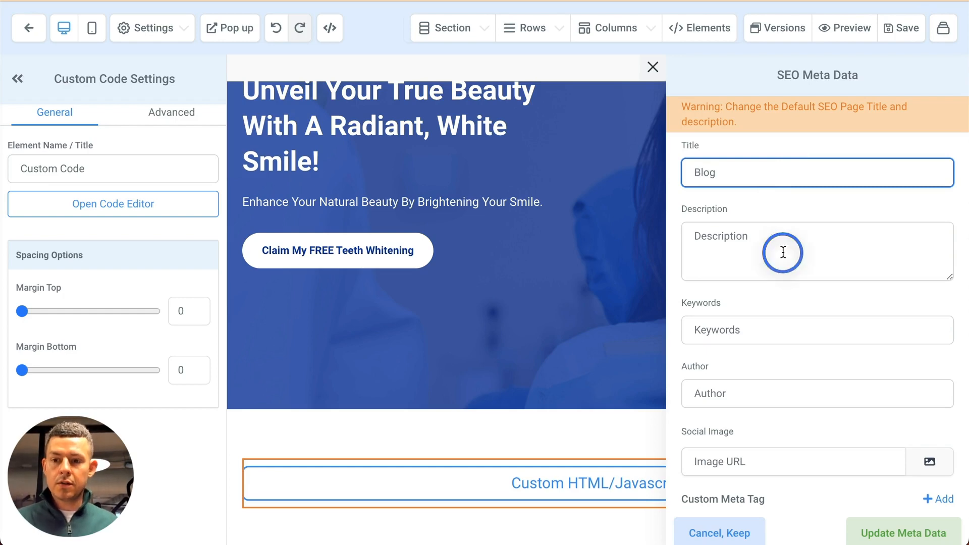
text(Our blog.)
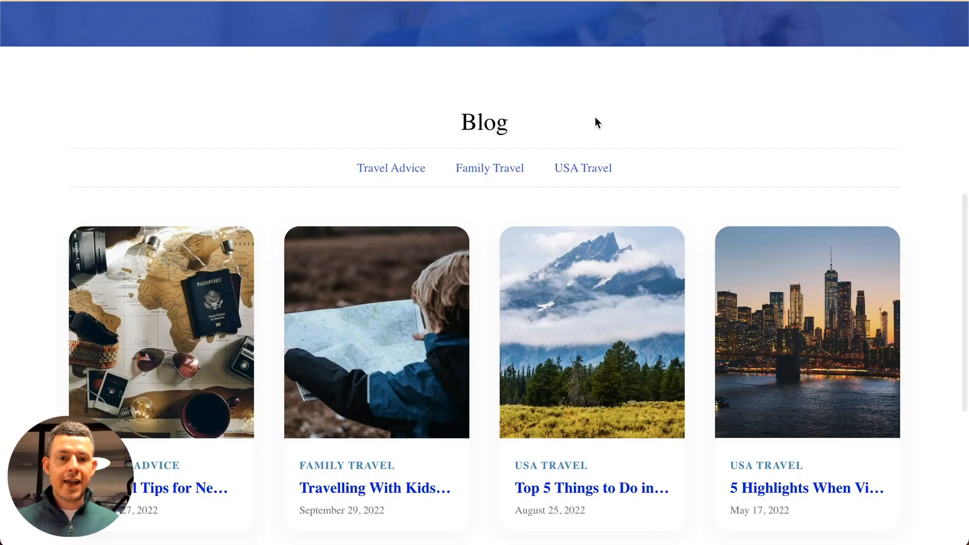
scroll(down, 3)
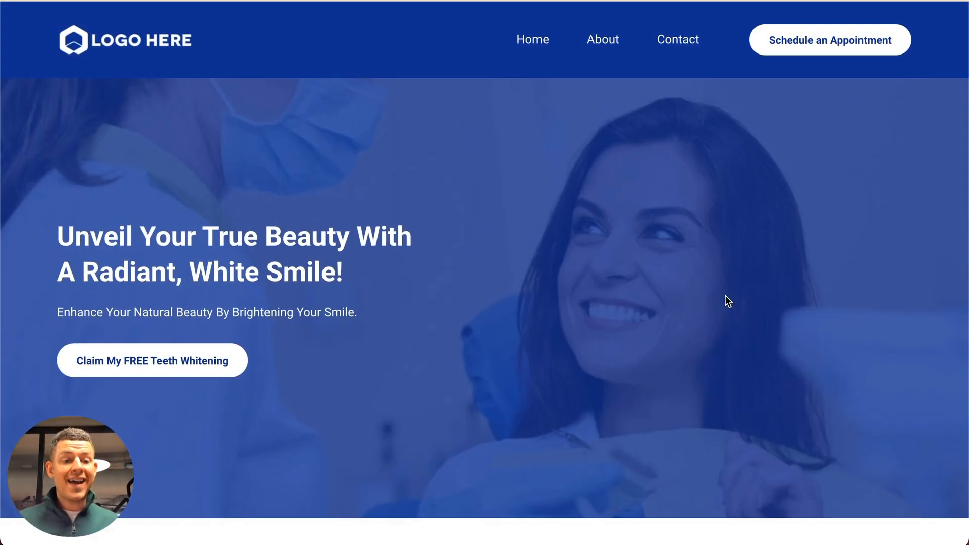
mouse_move(768, 60)
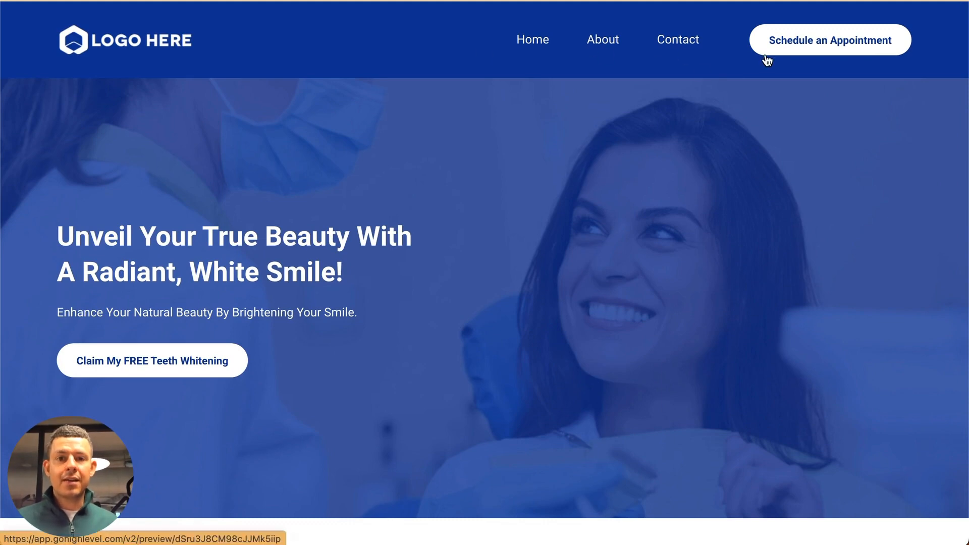
click(851, 28)
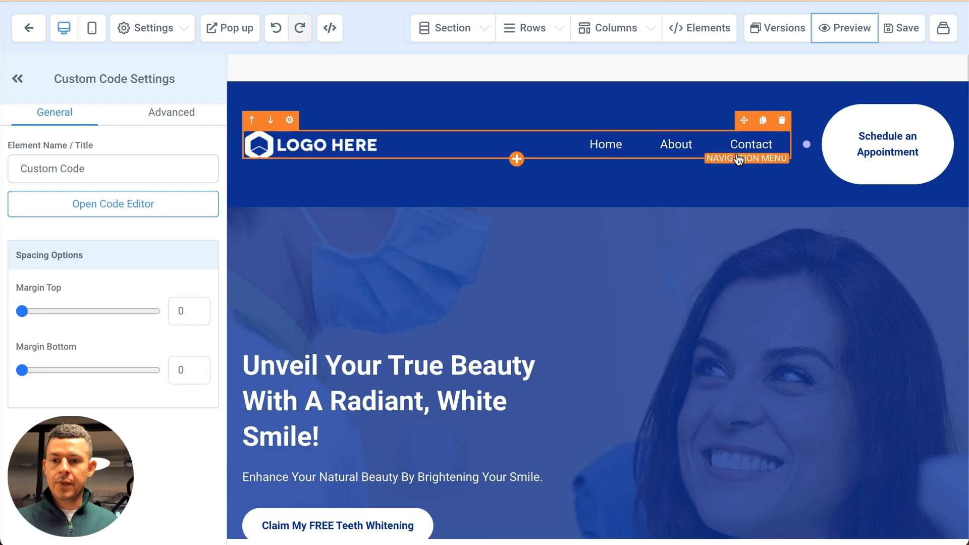
- Add a Blog navigation menu item that links to the Blog page
click(746, 144)
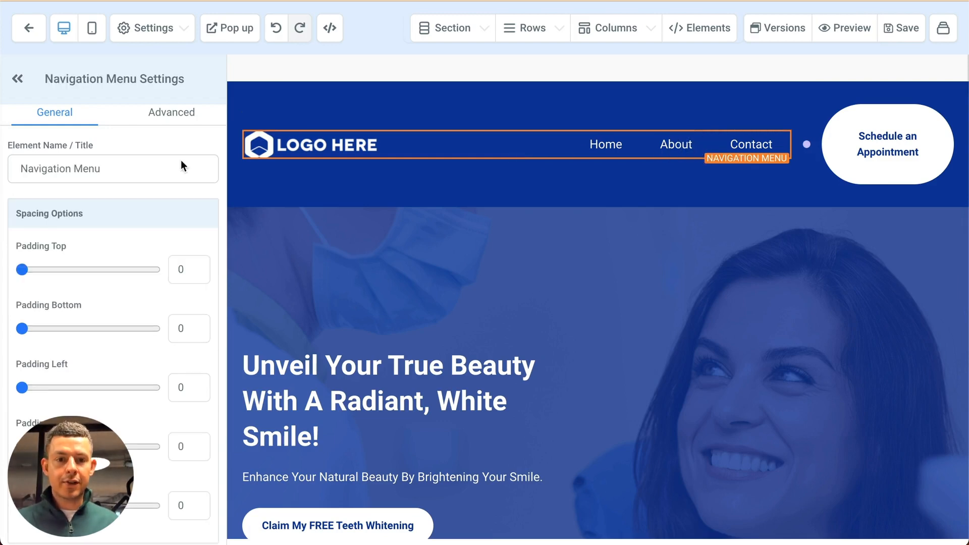
mouse_move(85, 266)
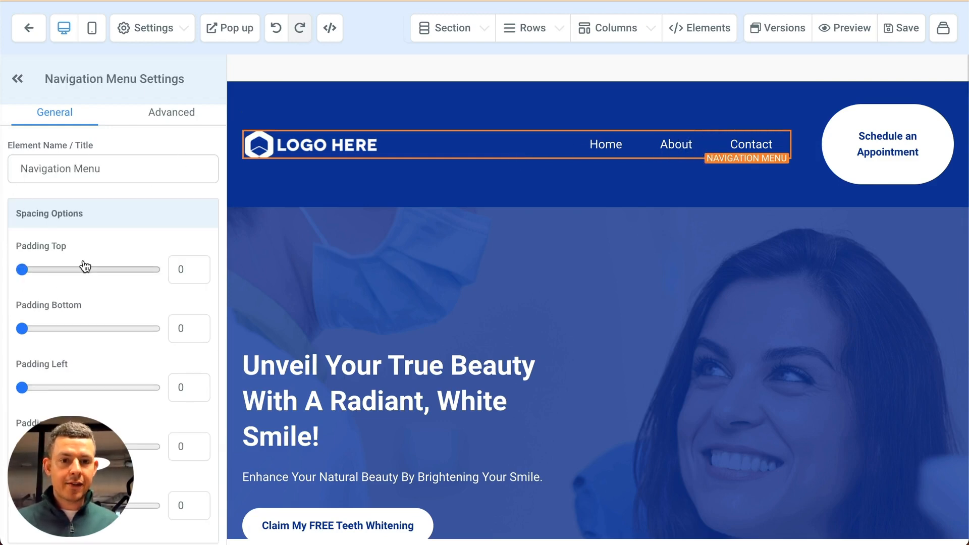
scroll(down, 3)
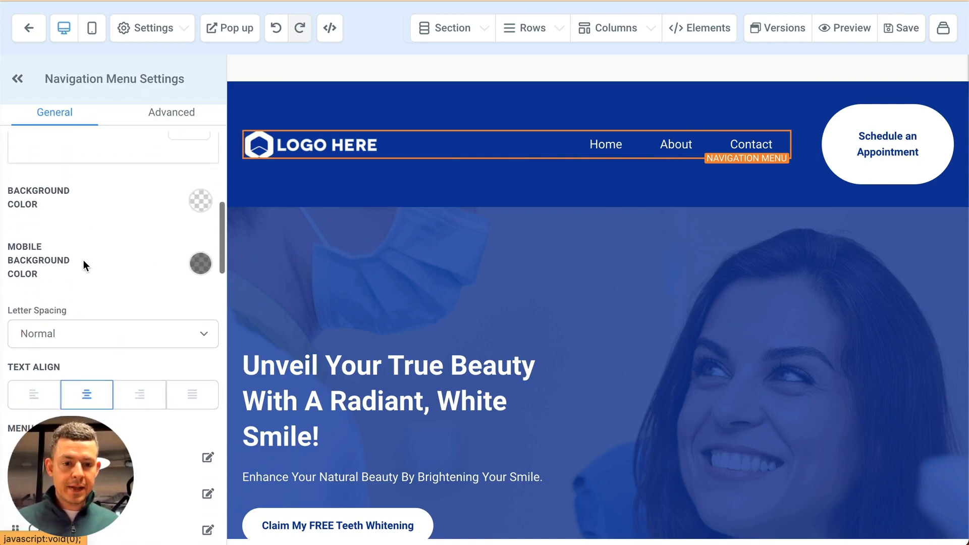
scroll(down, 3)
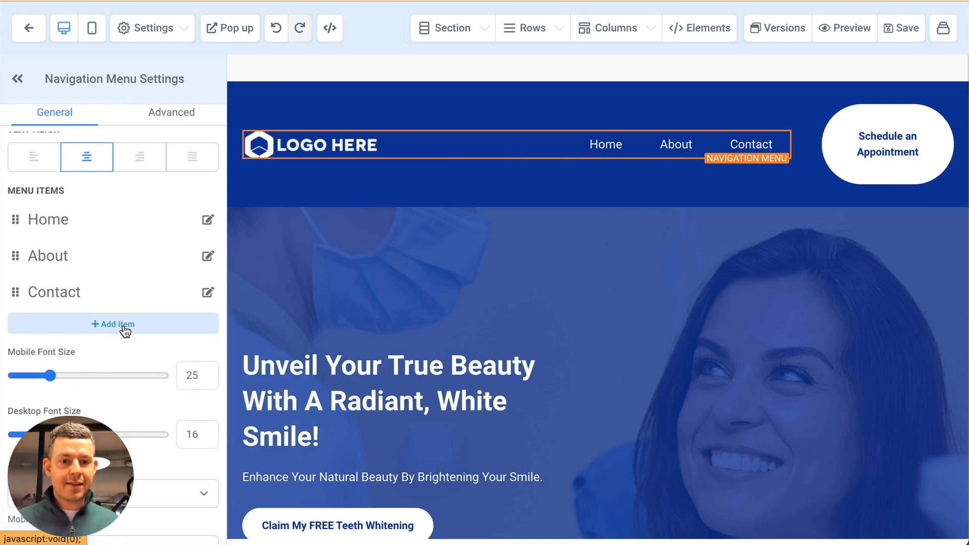
click(112, 324)
text(Blog)
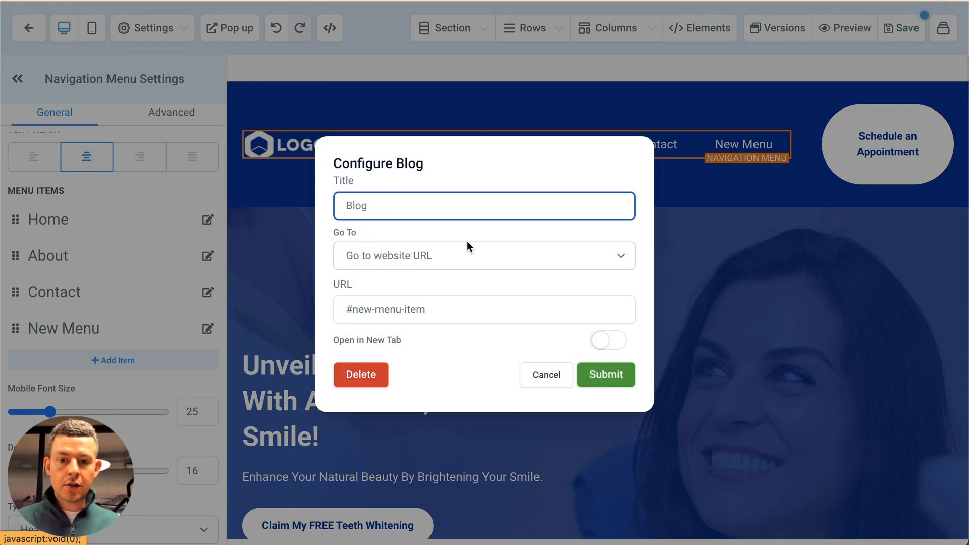
click(484, 255)
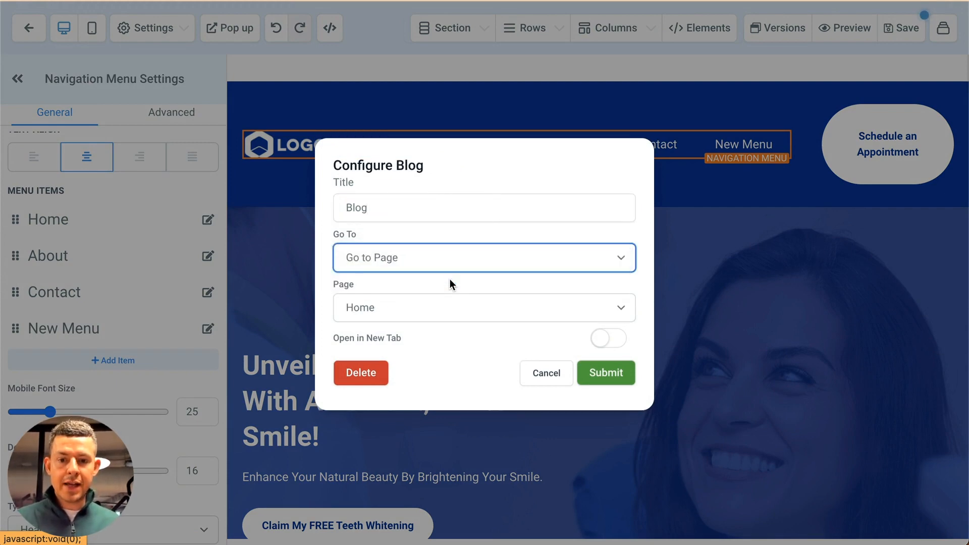
click(484, 307)
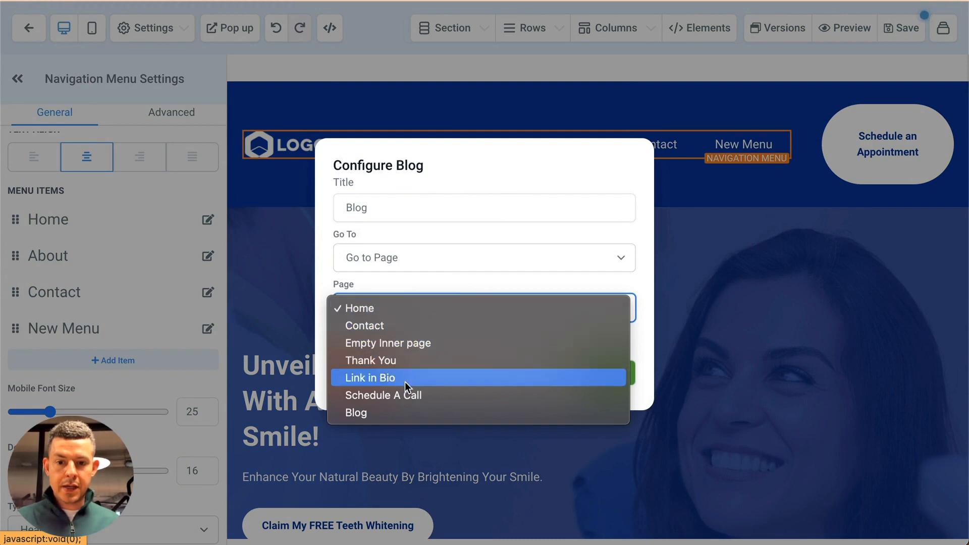
click(355, 412)
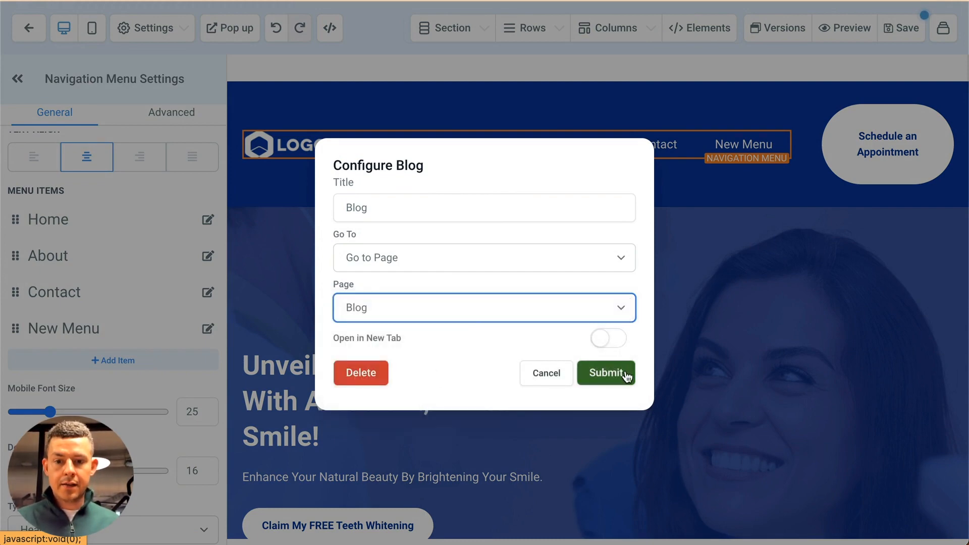
click(605, 372)
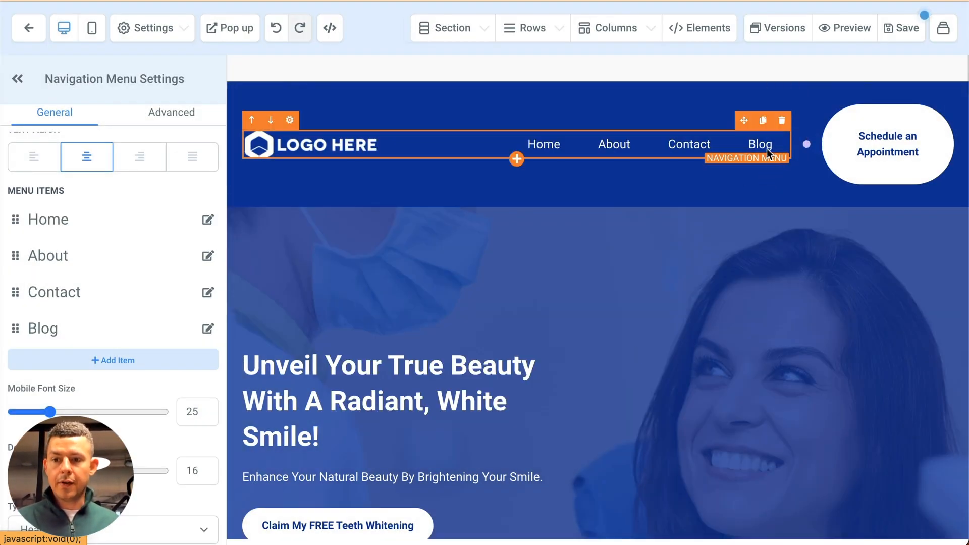
- Save the page, then preview it and open the 7 Travel Tips for New Travelers post
click(903, 28)
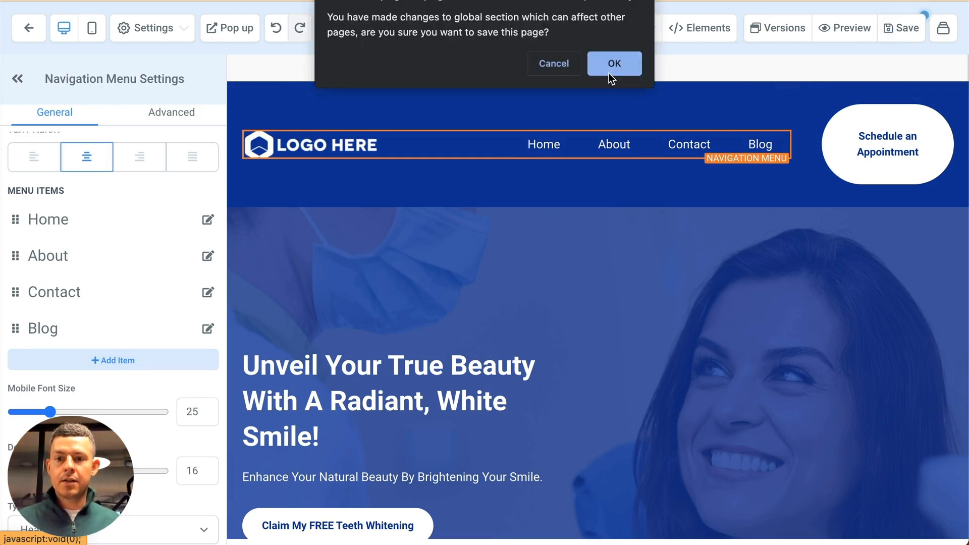
click(613, 63)
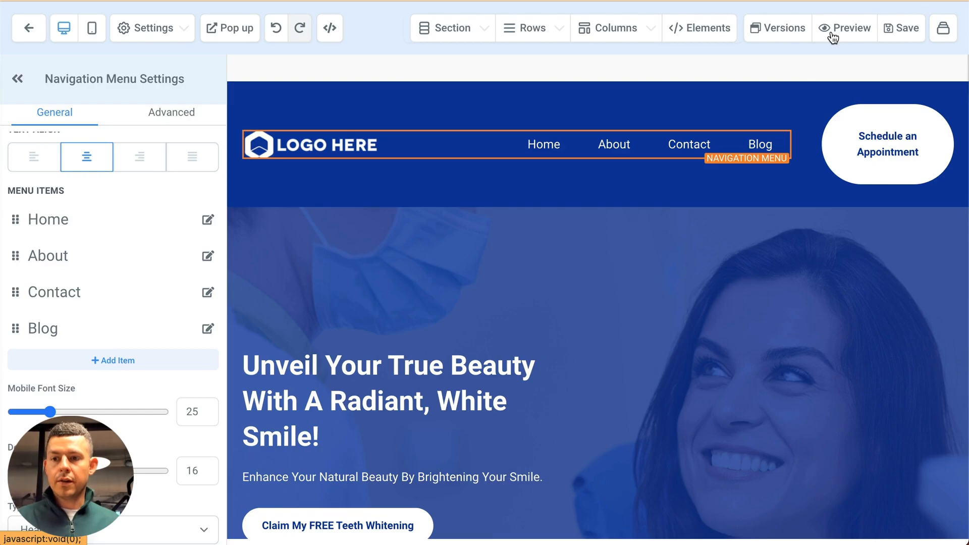
click(844, 27)
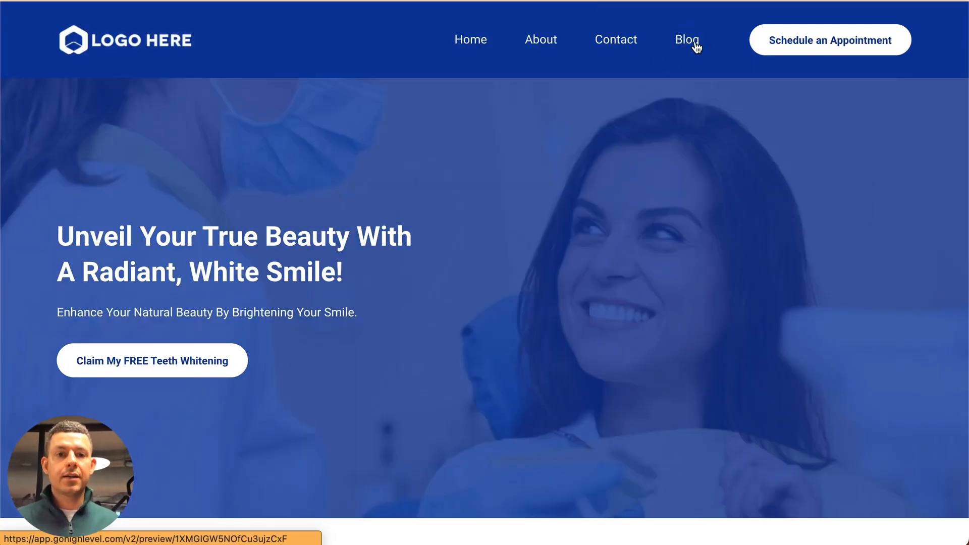
scroll(down, 3)
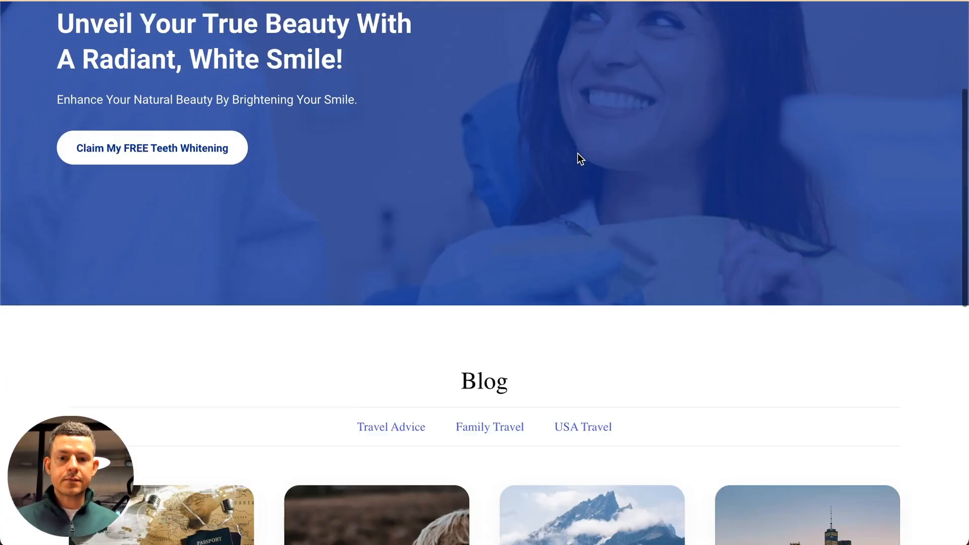
scroll(down, 3)
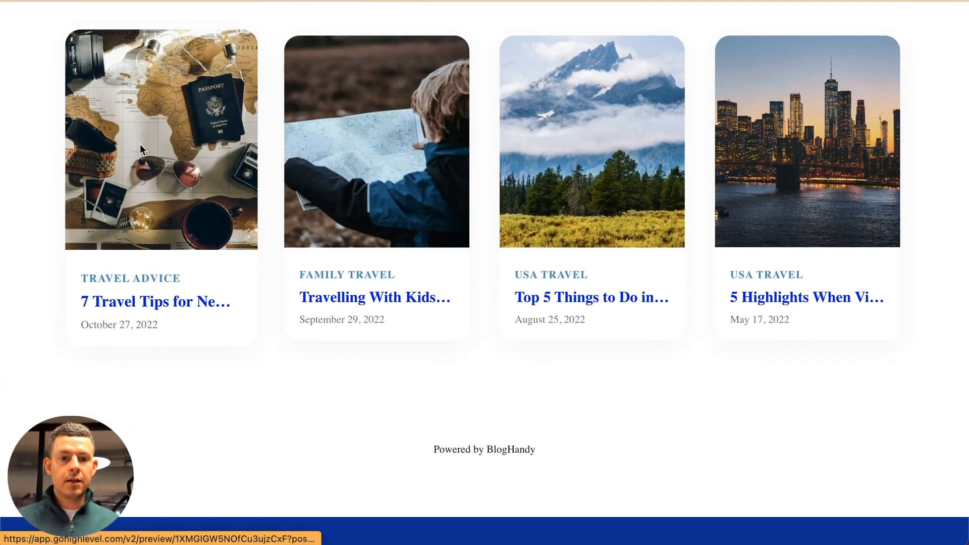
click(155, 302)
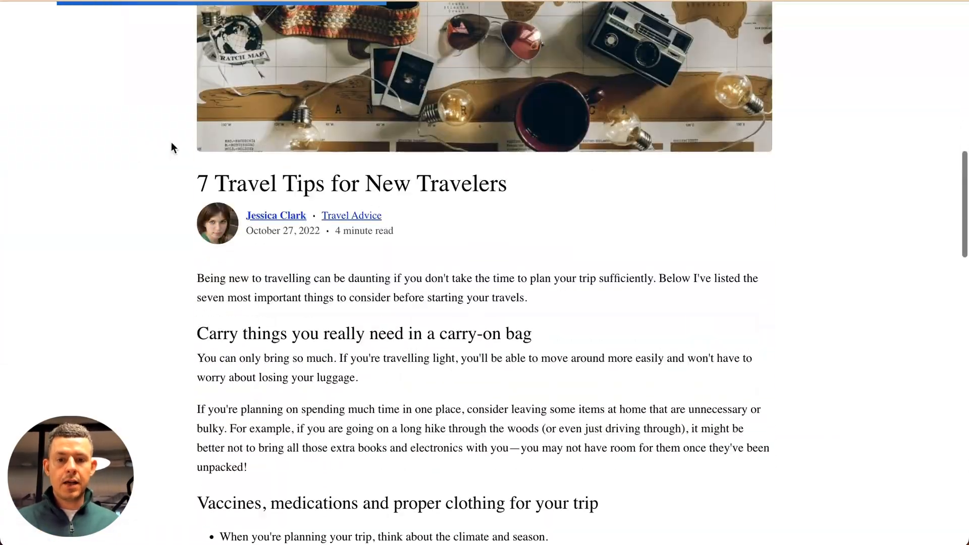
scroll(down, 3)
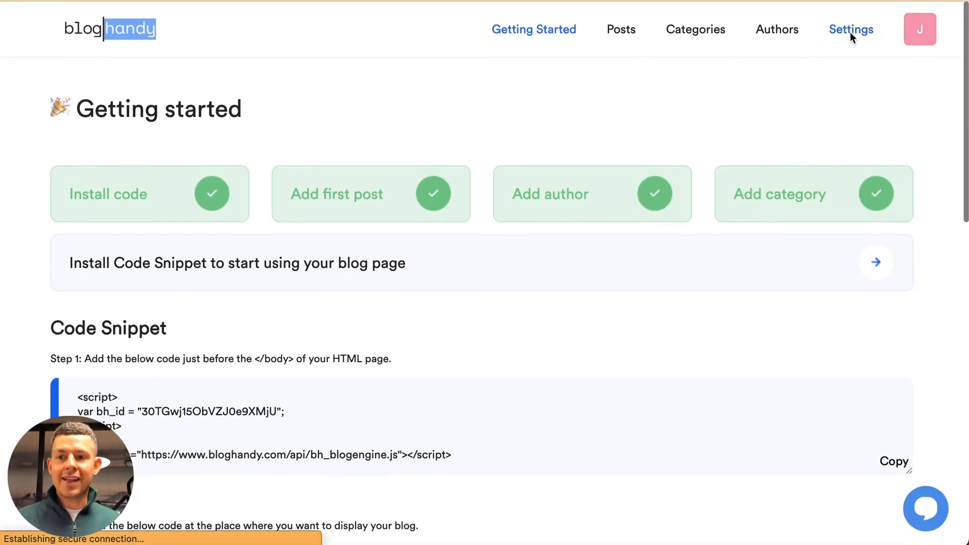
- Open BlogHandy's settings, select the Blog URL field, then go to Layout/Design
click(851, 29)
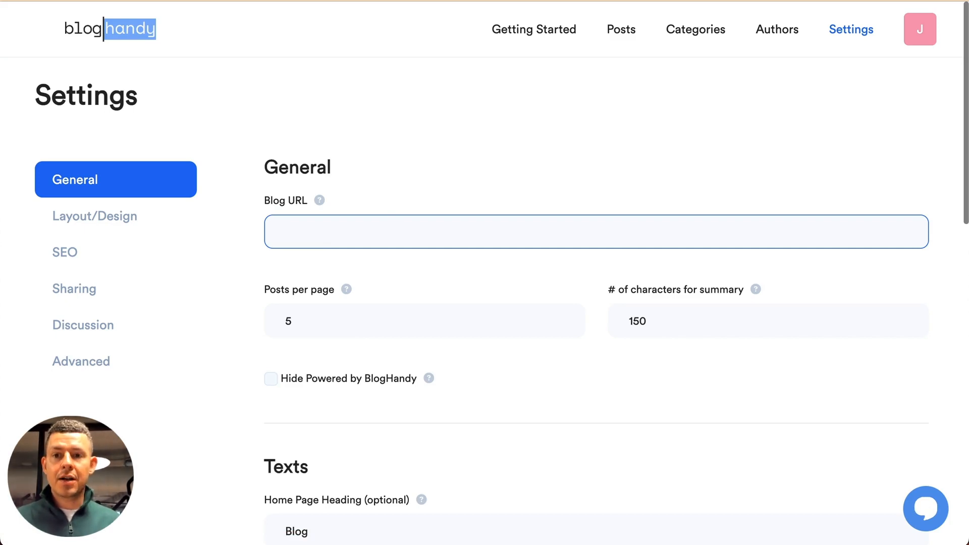
click(520, 231)
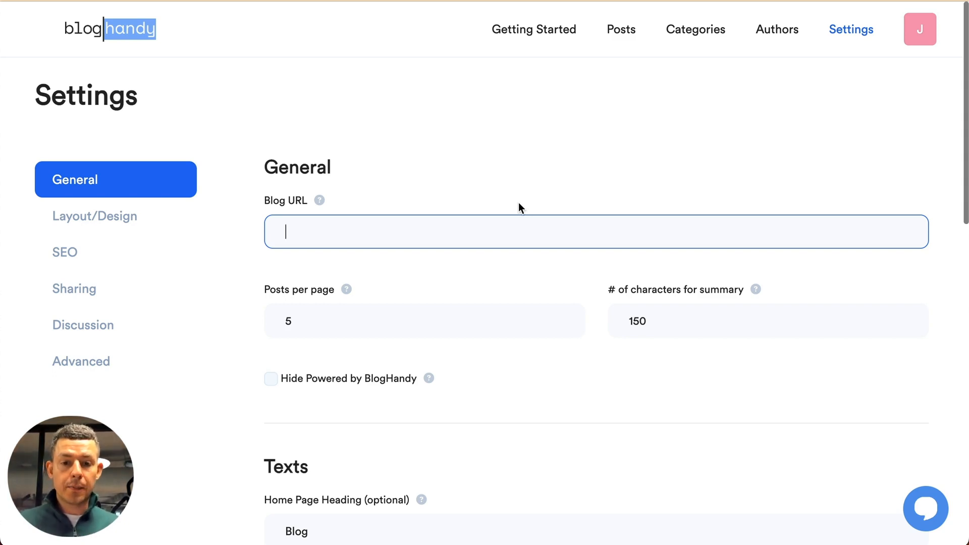
click(95, 216)
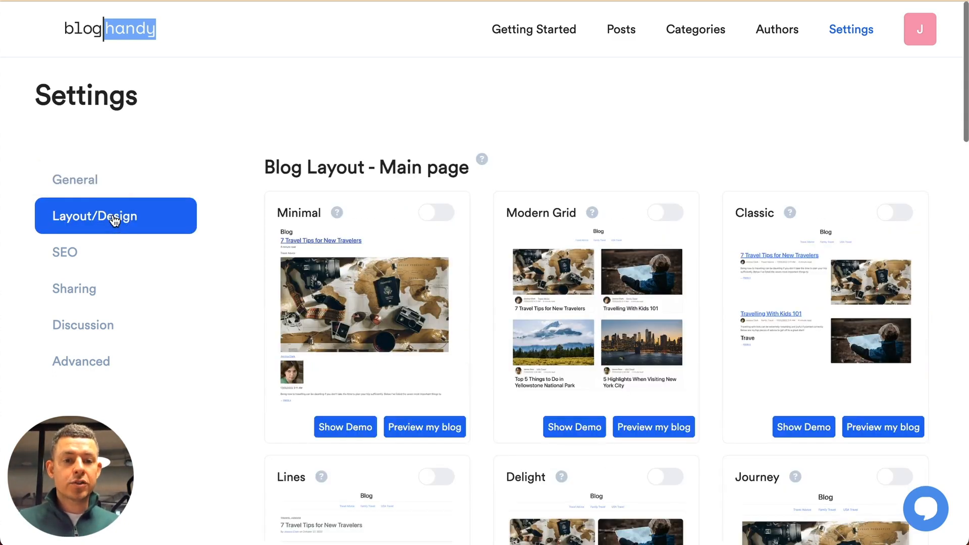
- Switch the main blog page layout from Pop Grid to Modern Grid and confirm
scroll(down, 3)
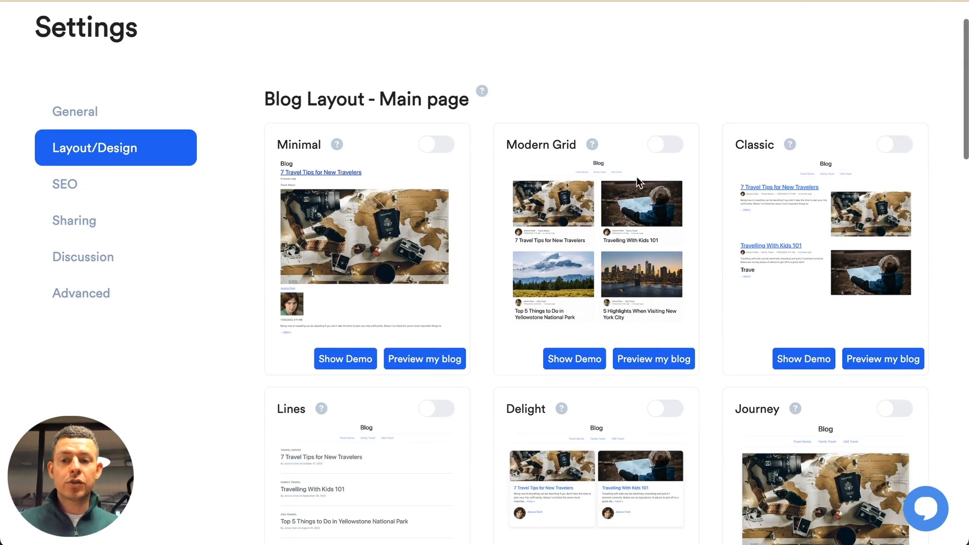
scroll(down, 3)
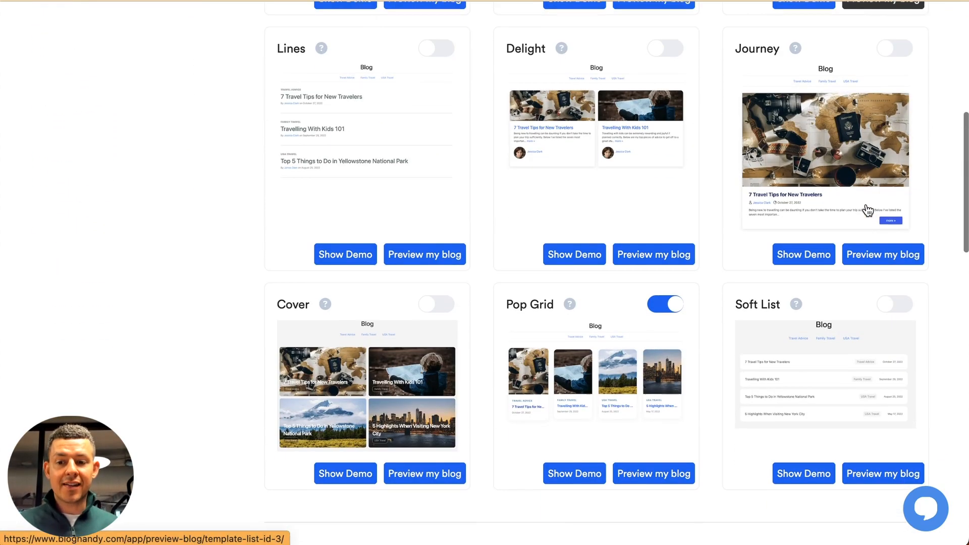
scroll(down, 3)
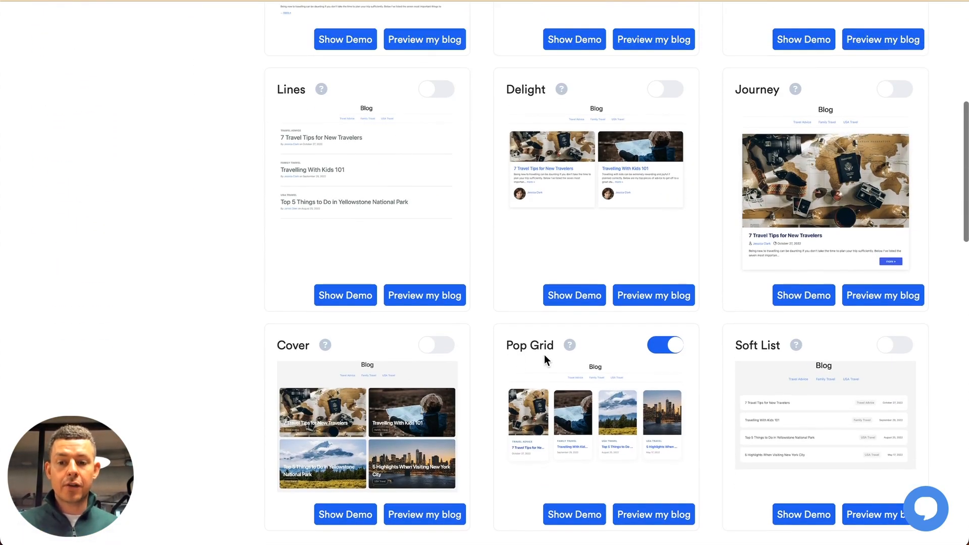
scroll(up, 3)
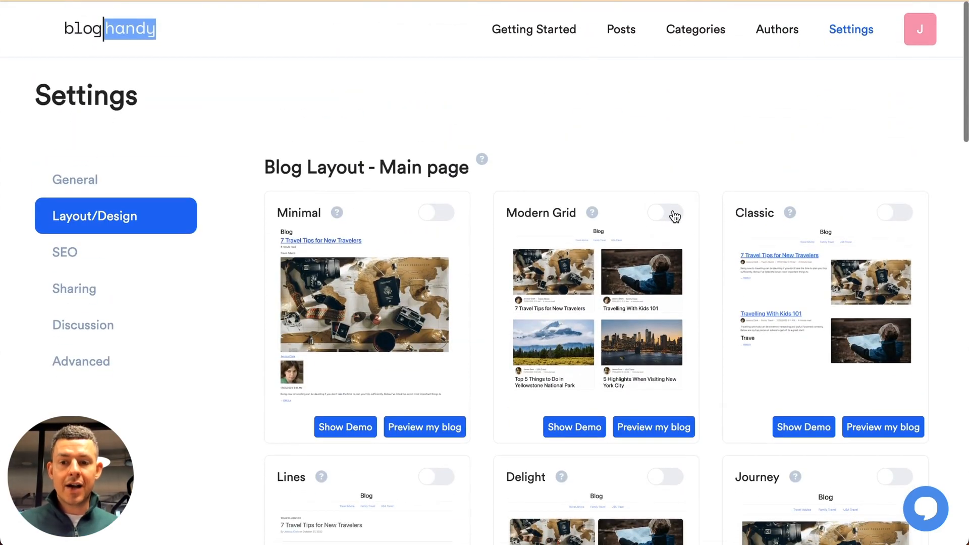
click(665, 211)
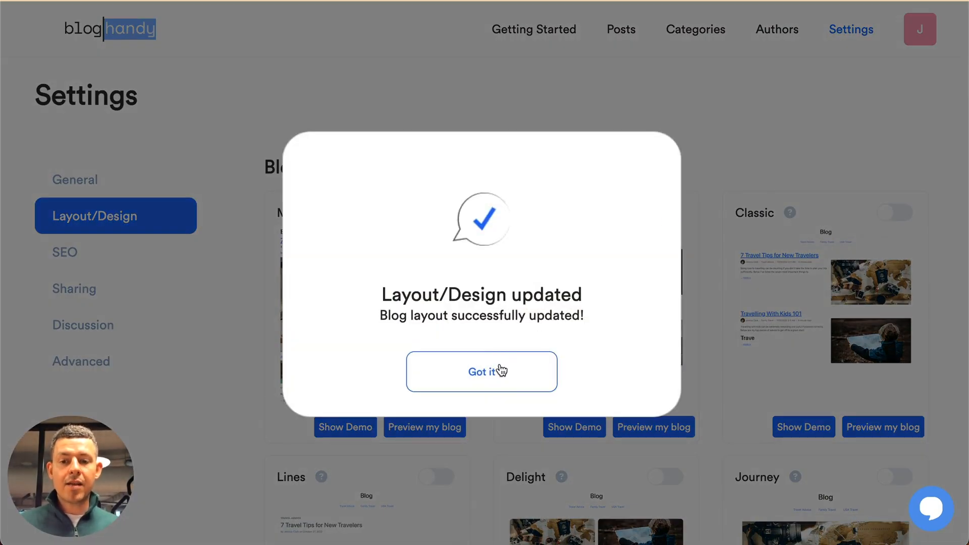
click(481, 371)
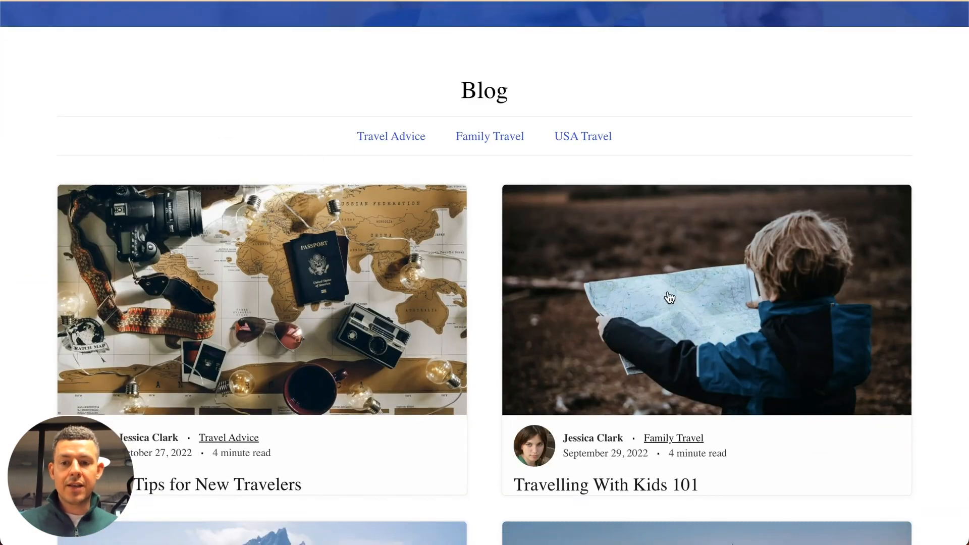
- Browse the two-column blog preview, then return to BlogHandy's layout settings
scroll(down, 3)
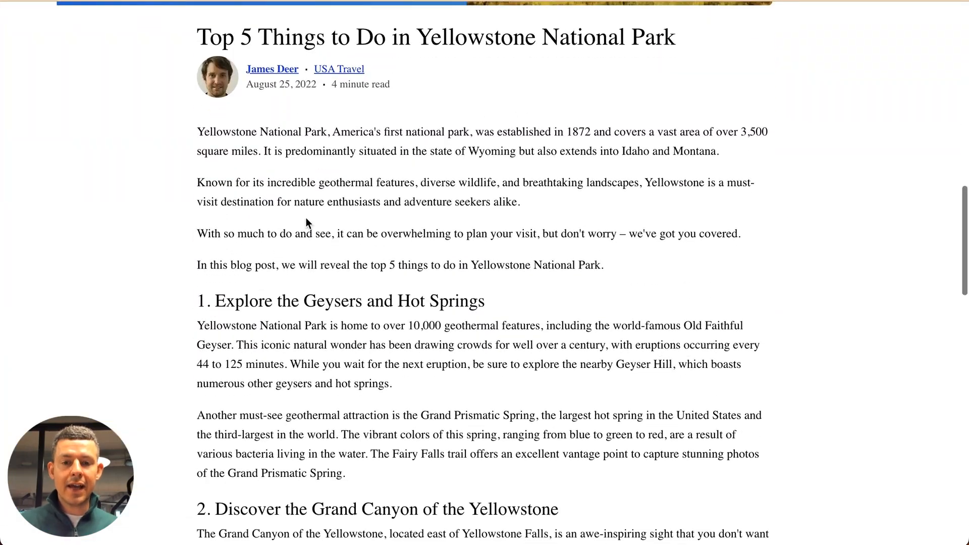
scroll(down, 3)
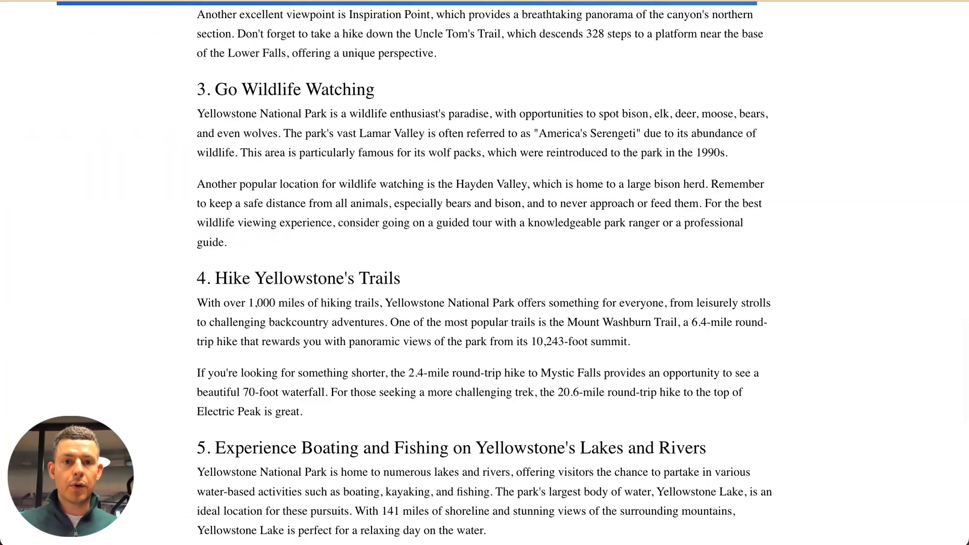
click(851, 29)
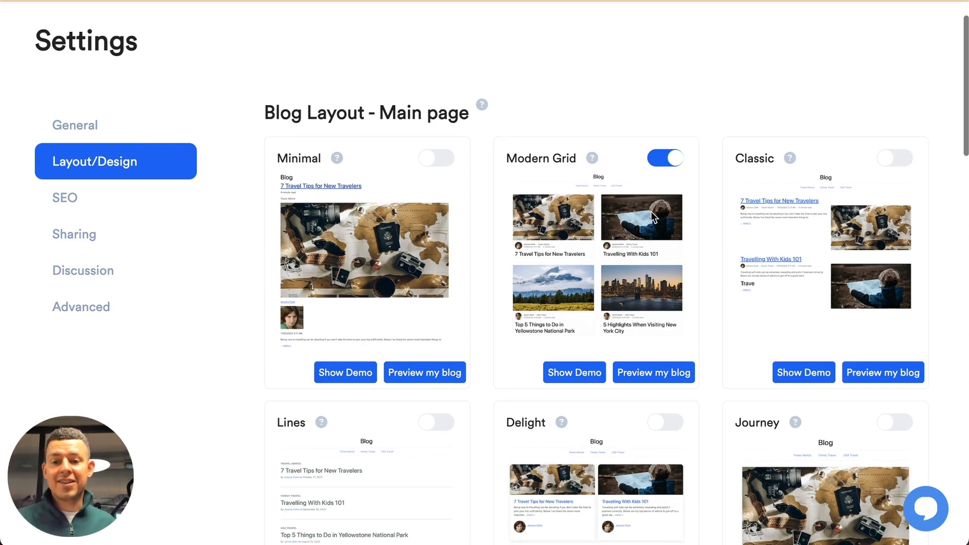
- Turn on 'Show search box' under Miscellaneous and return to the General page
scroll(down, 3)
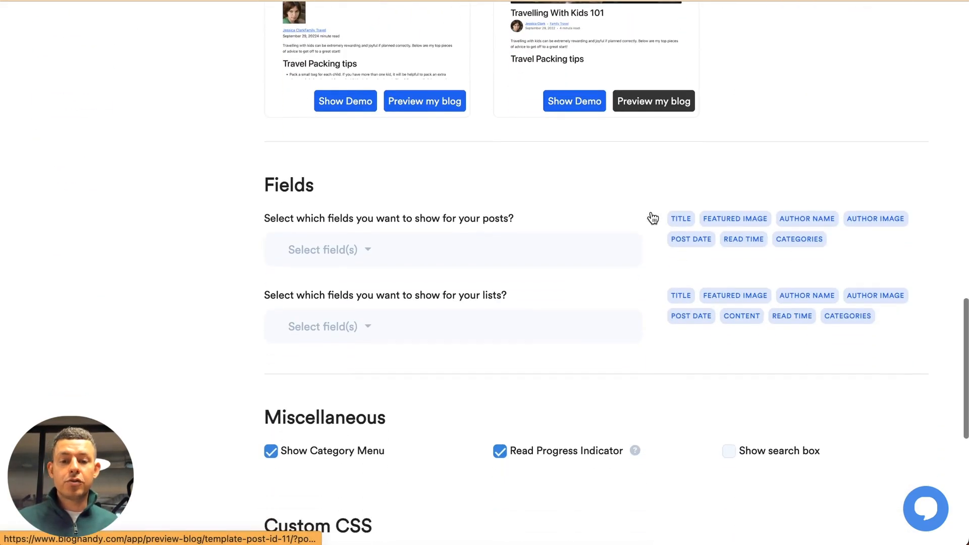
scroll(down, 3)
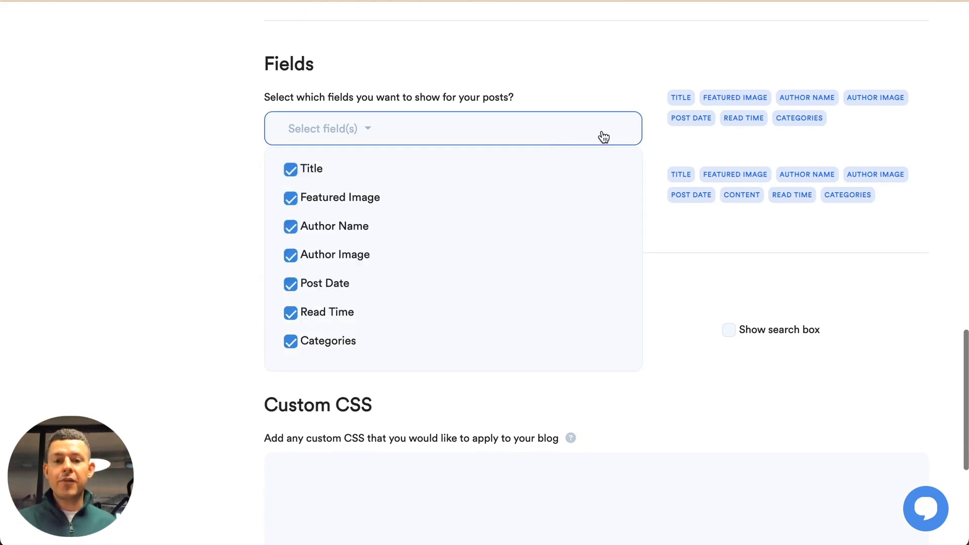
click(192, 223)
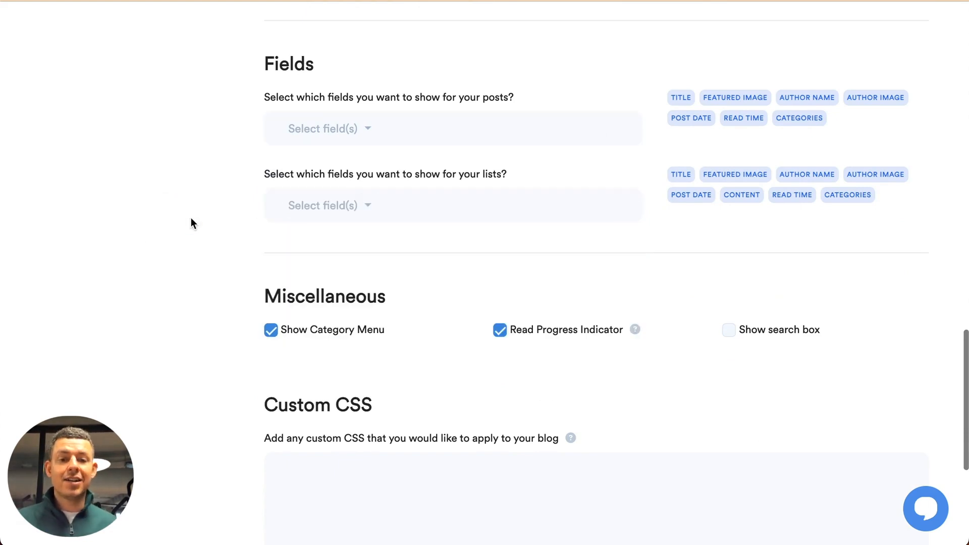
click(729, 330)
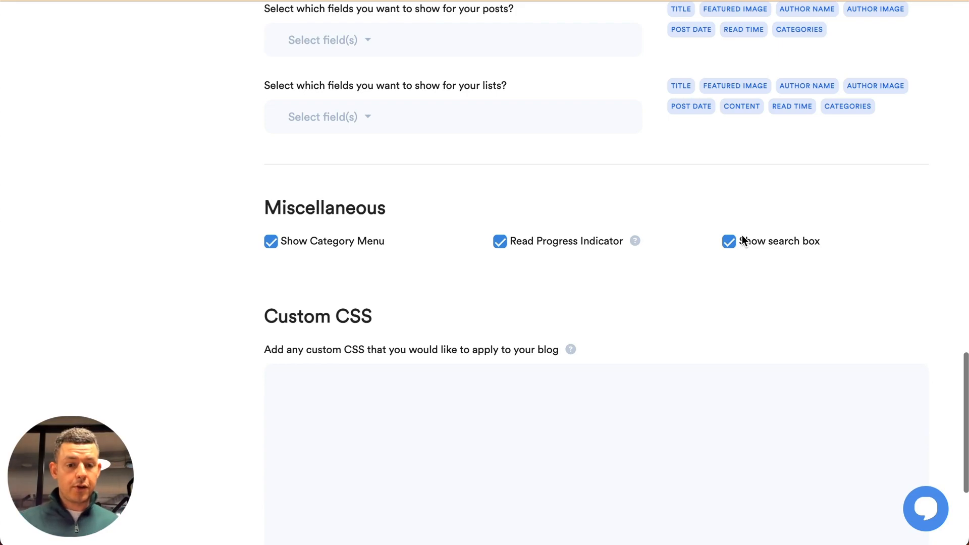
click(730, 241)
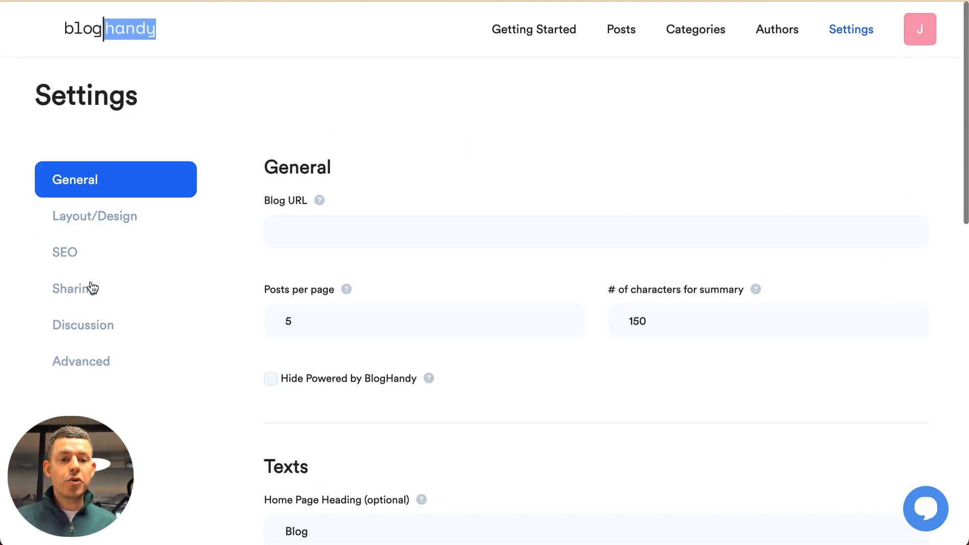
- Review the Sharing settings and their list of seven enabled social networks
click(75, 288)
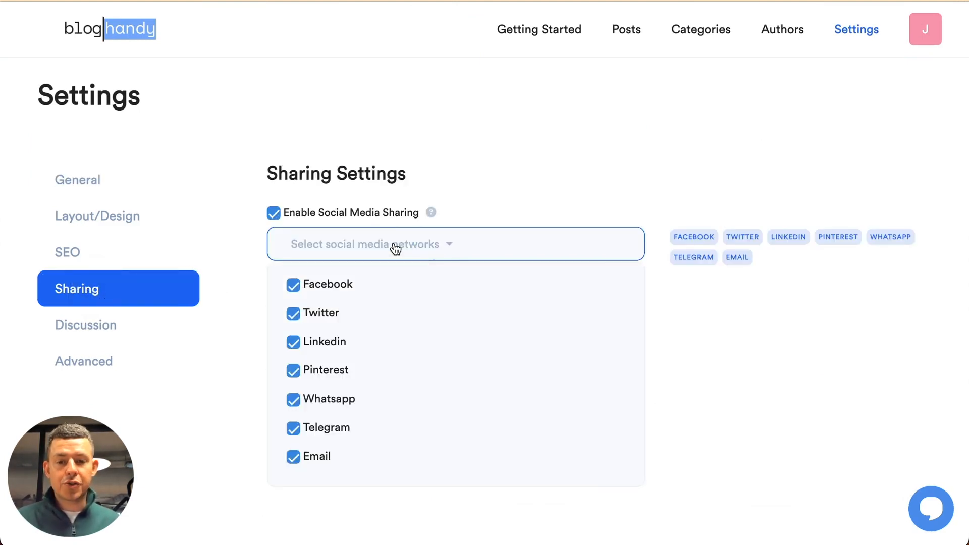
click(396, 243)
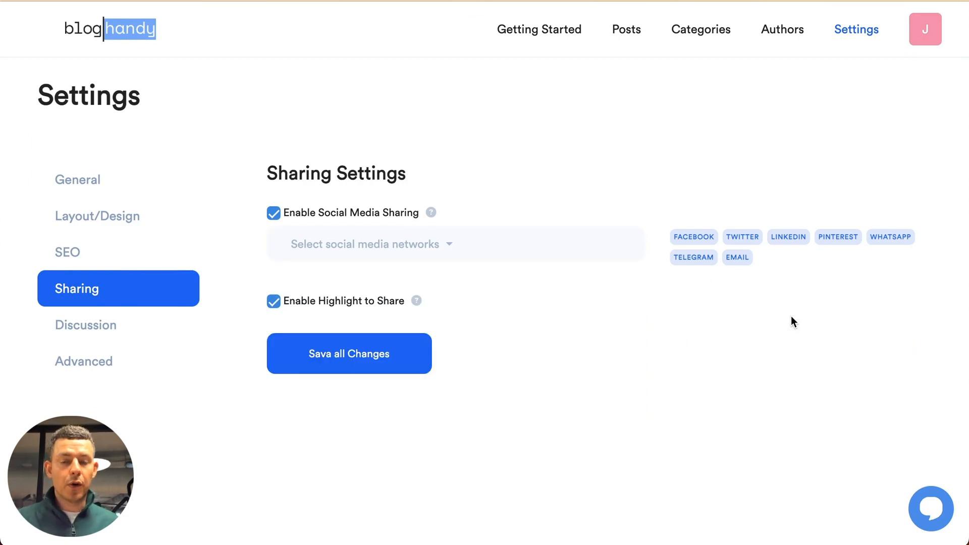
mouse_move(762, 237)
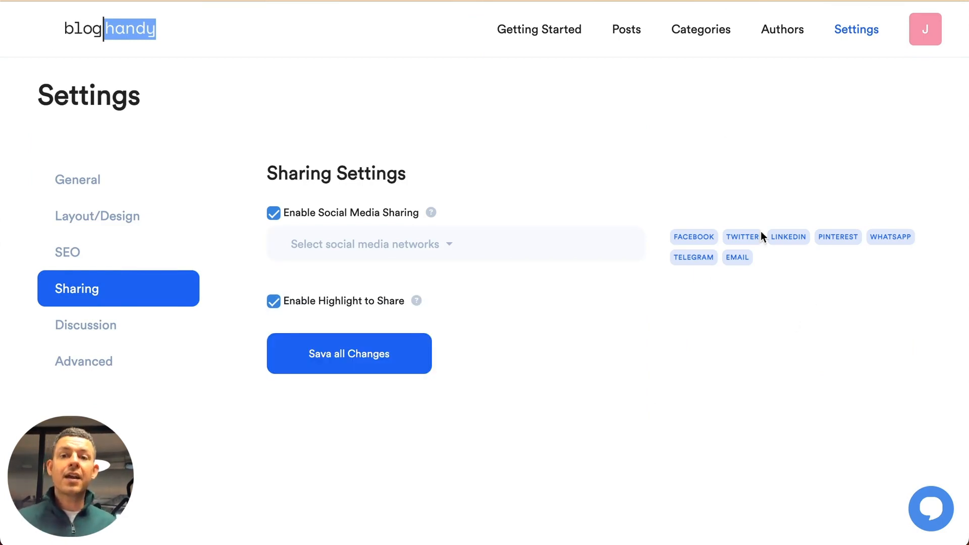